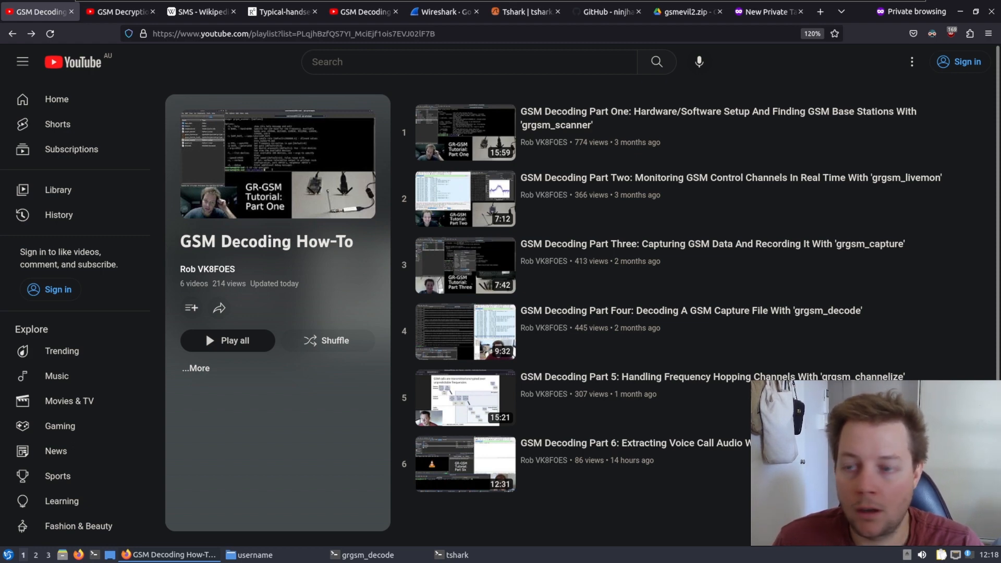
Switch to the GSM Decryption YouTube playlist with its ten A5/1 cracking videos
{"action": "left_click", "coordinate": [118, 11]}
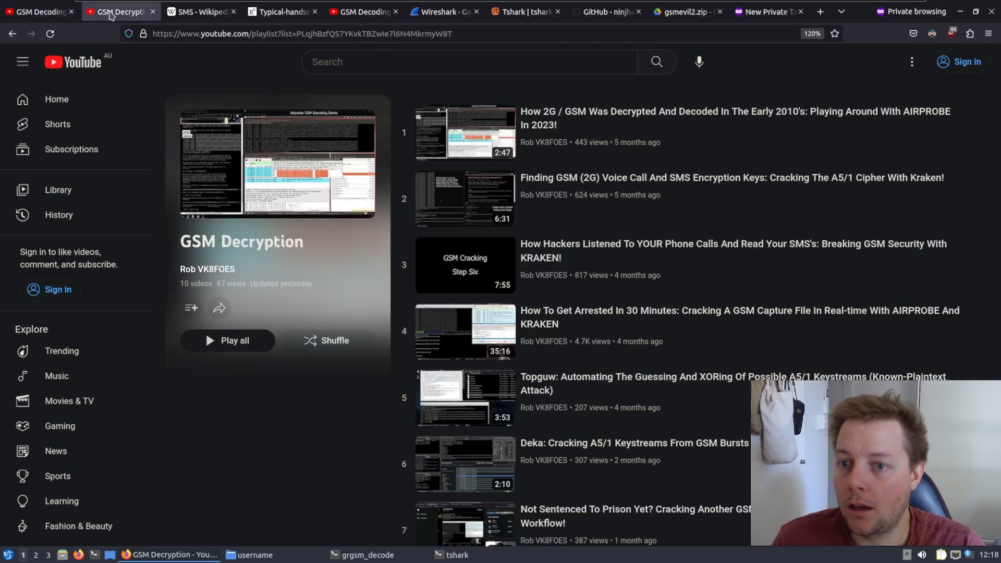
{"action": "mouse_move", "coordinate": [433, 348]}
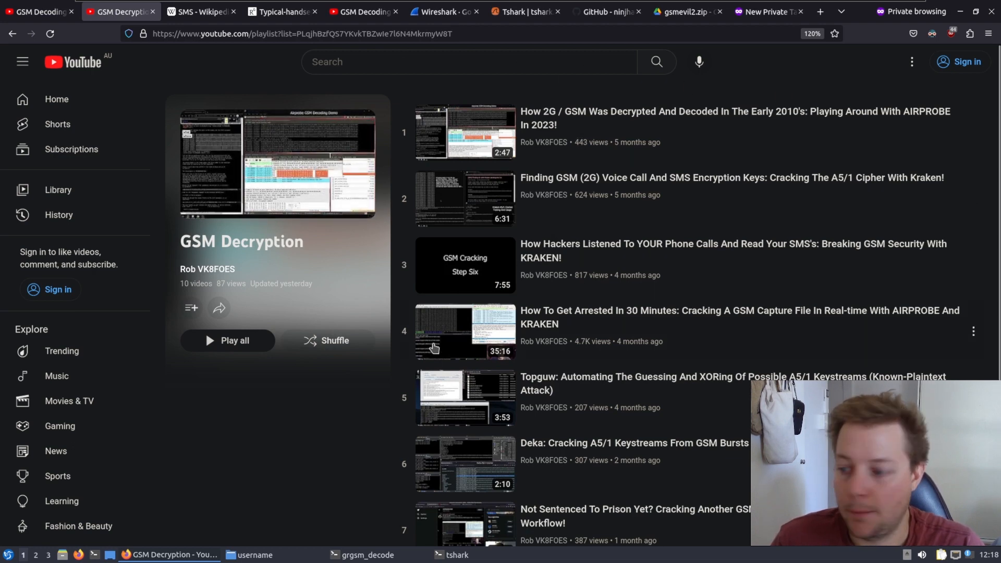
{"action": "mouse_move", "coordinate": [628, 243]}
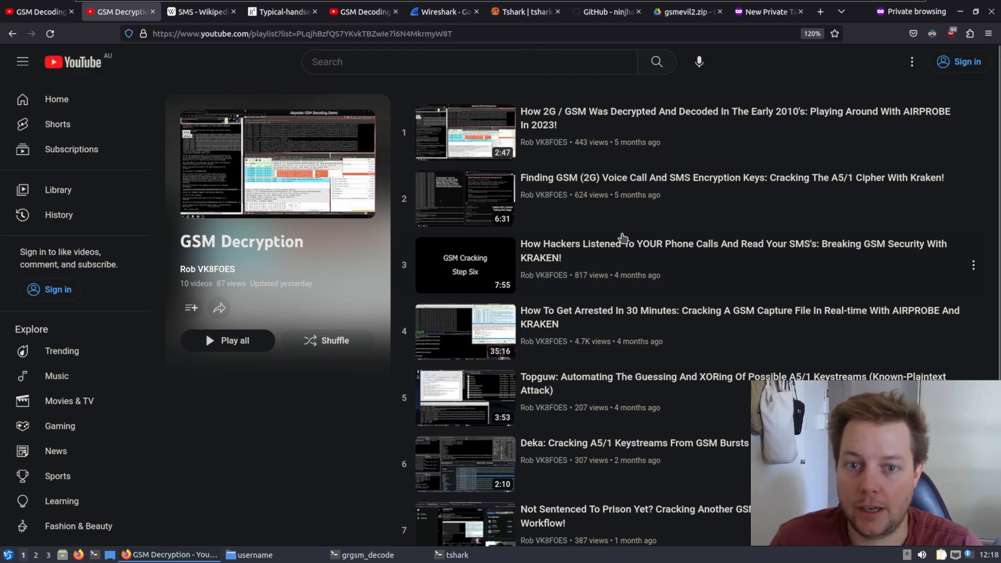
{"action": "mouse_move", "coordinate": [619, 239]}
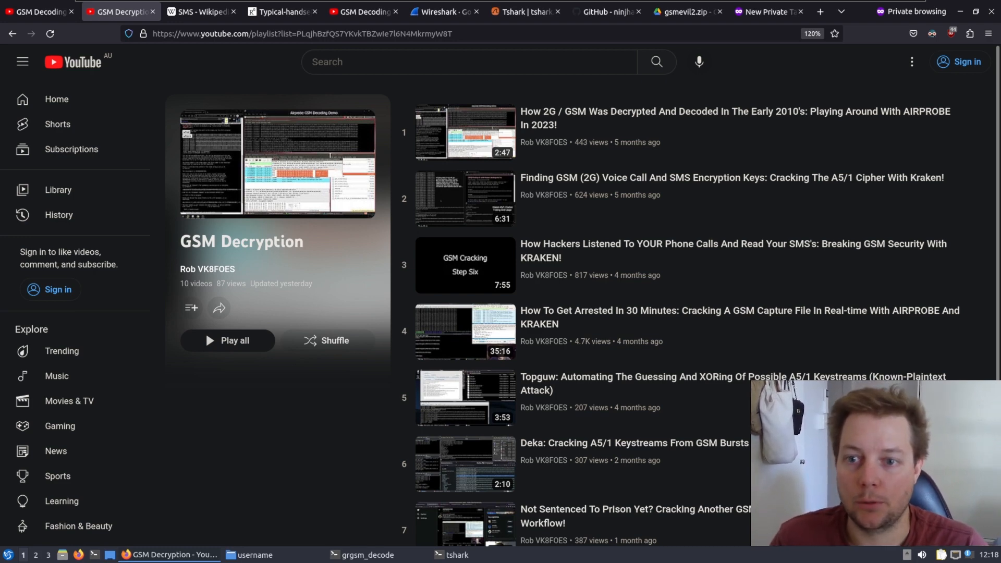
Review the SMS Wikipedia article and ResearchGate network diagram, ending on GSM Decoding Part One
{"action": "left_click", "coordinate": [200, 12]}
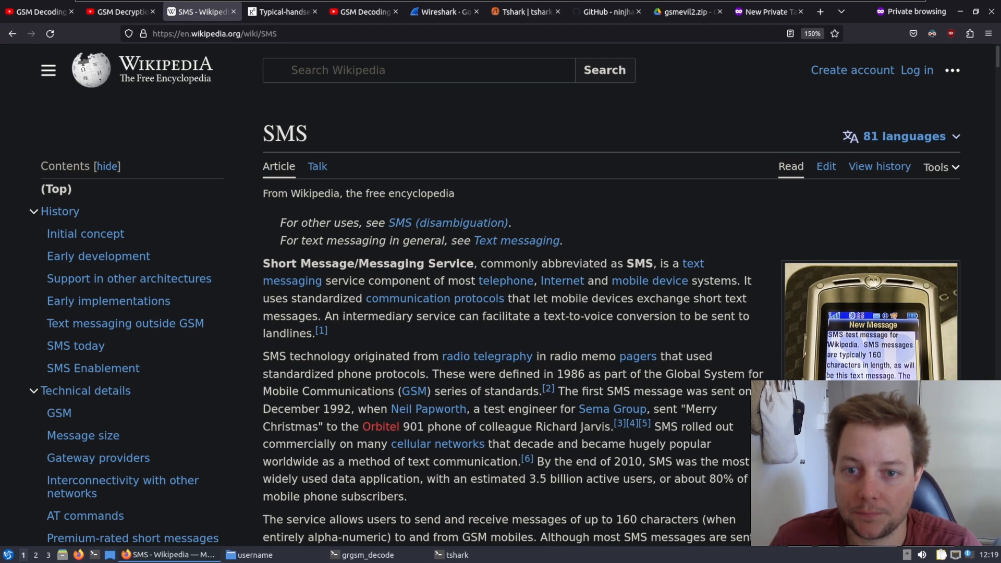
{"action": "left_click", "coordinate": [282, 11]}
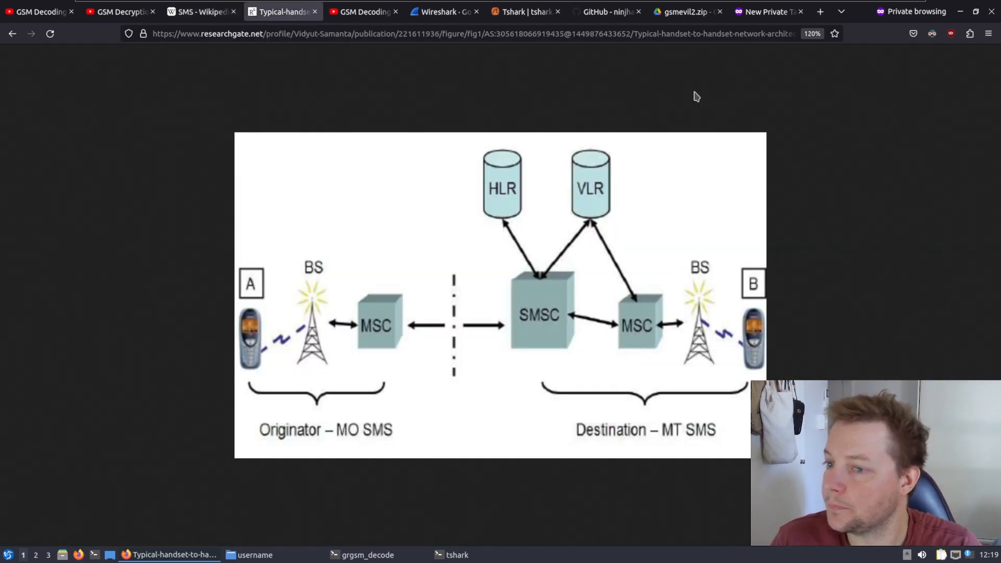
{"action": "mouse_move", "coordinate": [564, 277]}
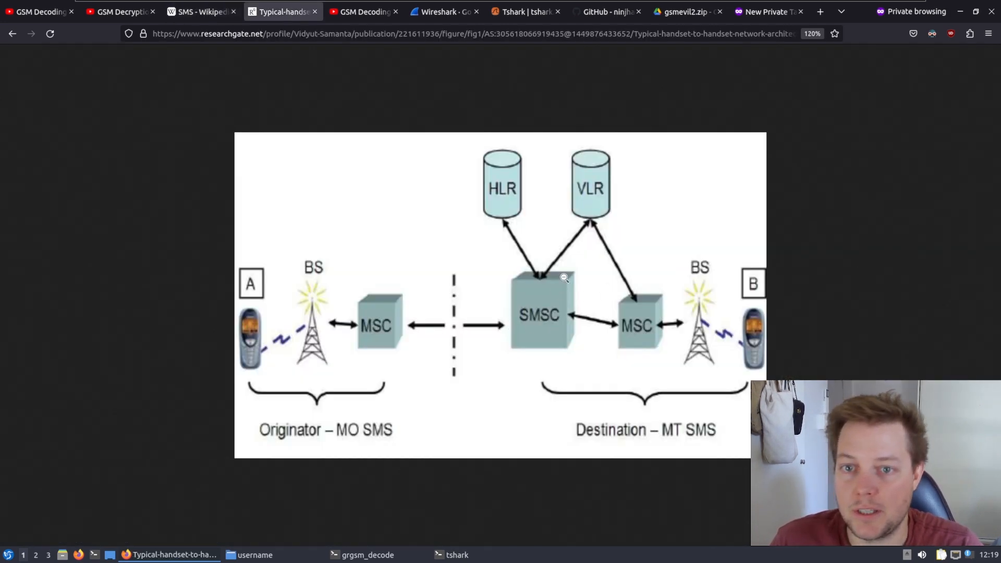
{"action": "mouse_move", "coordinate": [545, 303]}
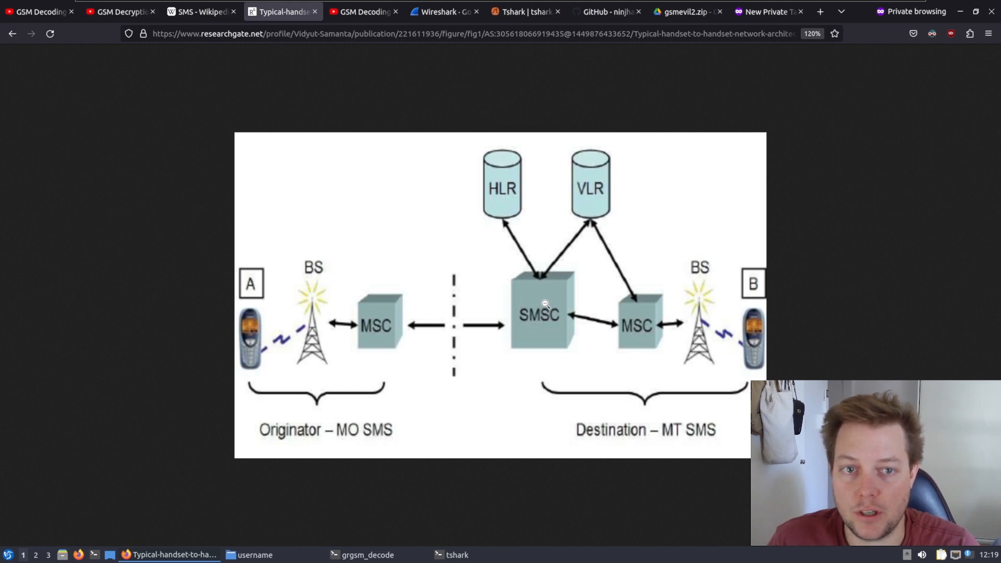
{"action": "mouse_move", "coordinate": [457, 349]}
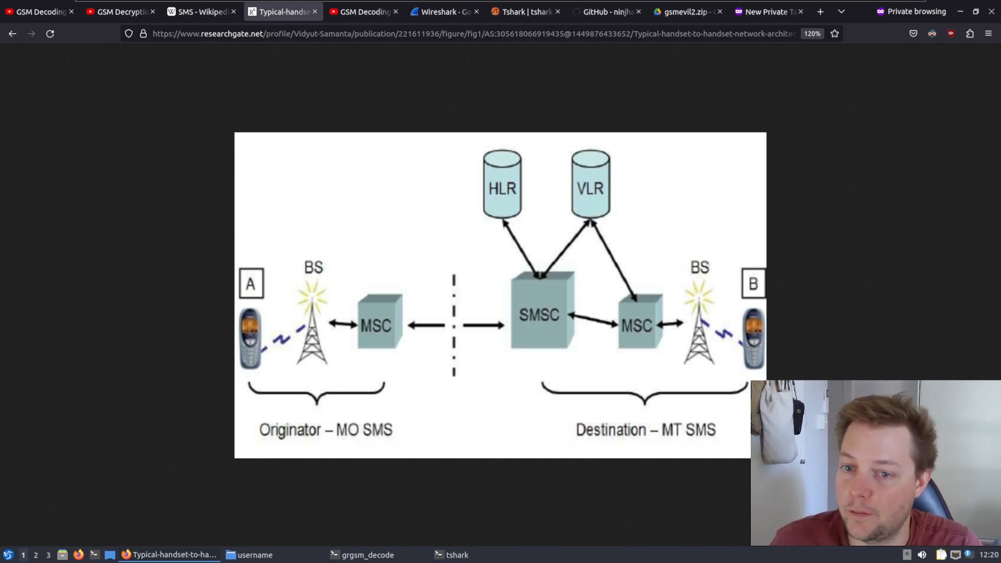
{"action": "left_click", "coordinate": [364, 11]}
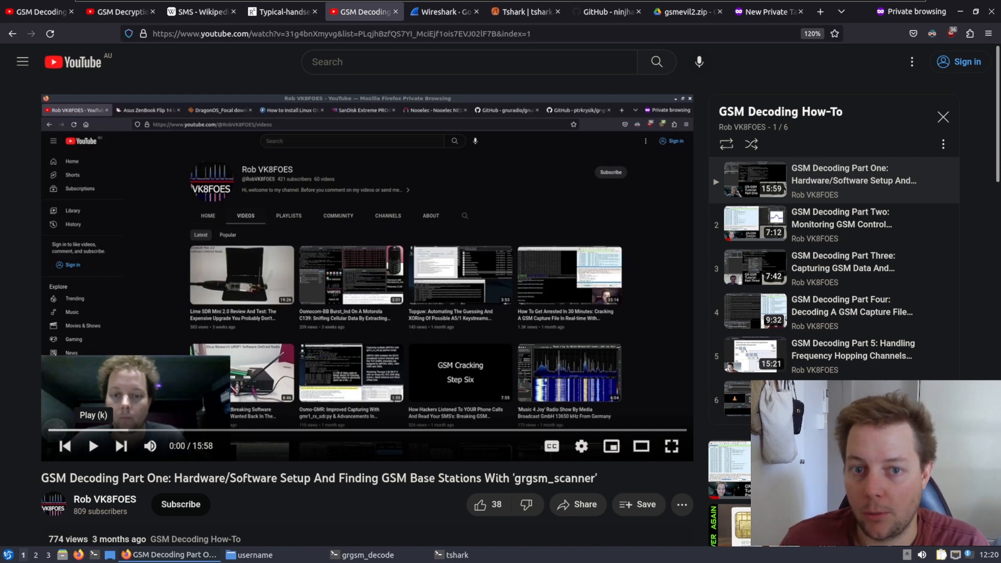
View the Wireshark homepage, then the tshark.dev capture lifecycle guide
{"action": "left_click", "coordinate": [443, 11]}
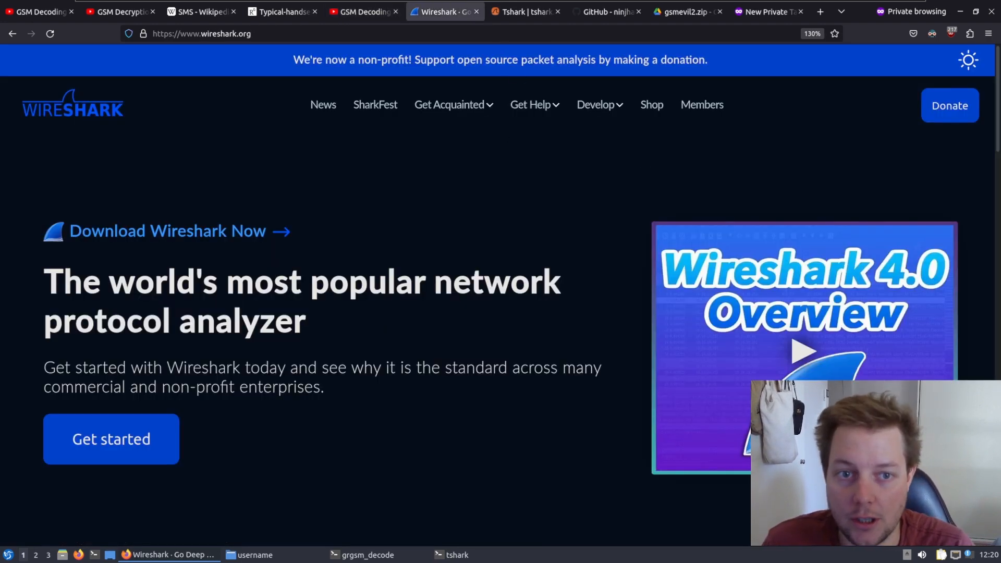
{"action": "mouse_move", "coordinate": [917, 158]}
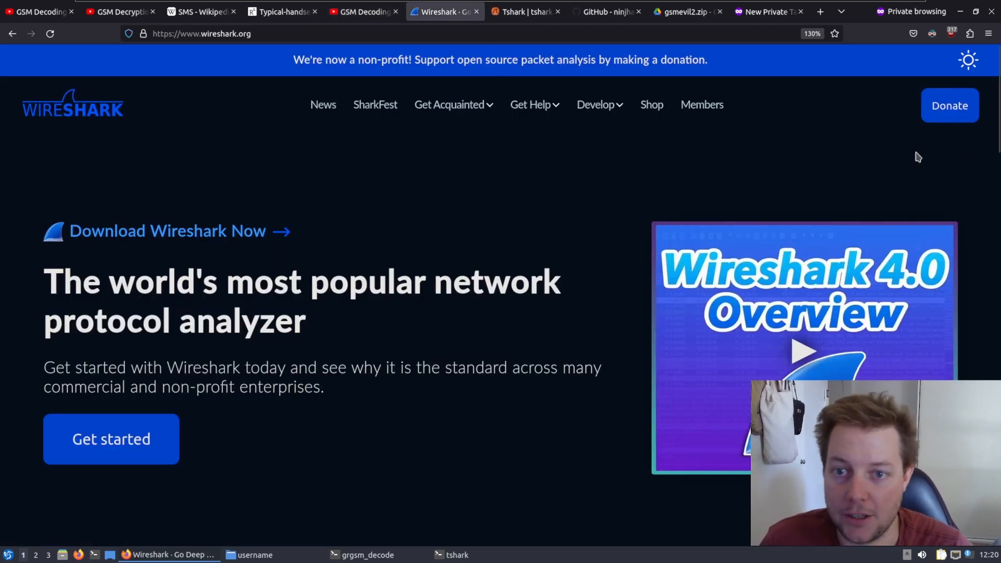
{"action": "mouse_move", "coordinate": [340, 330]}
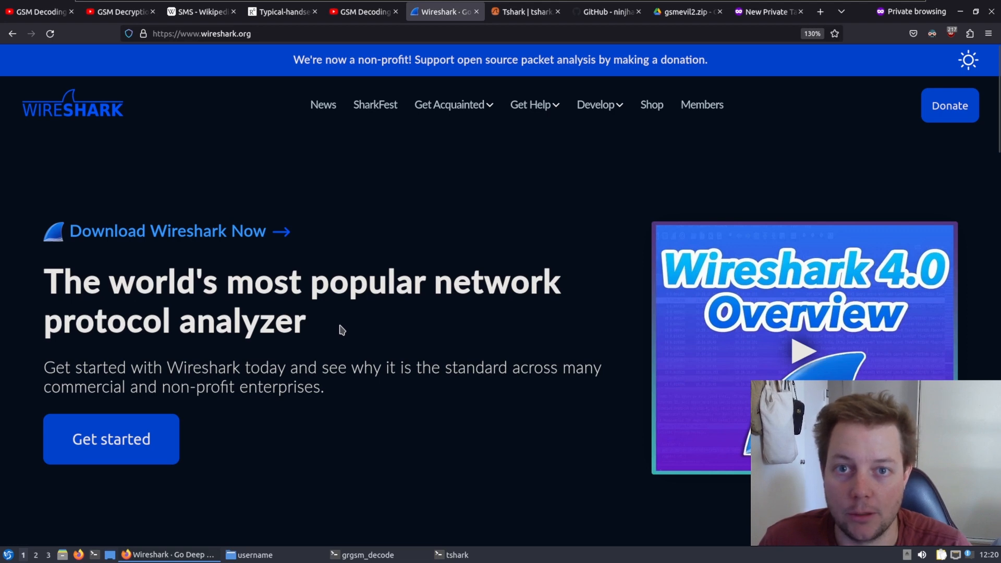
{"action": "mouse_move", "coordinate": [374, 274]}
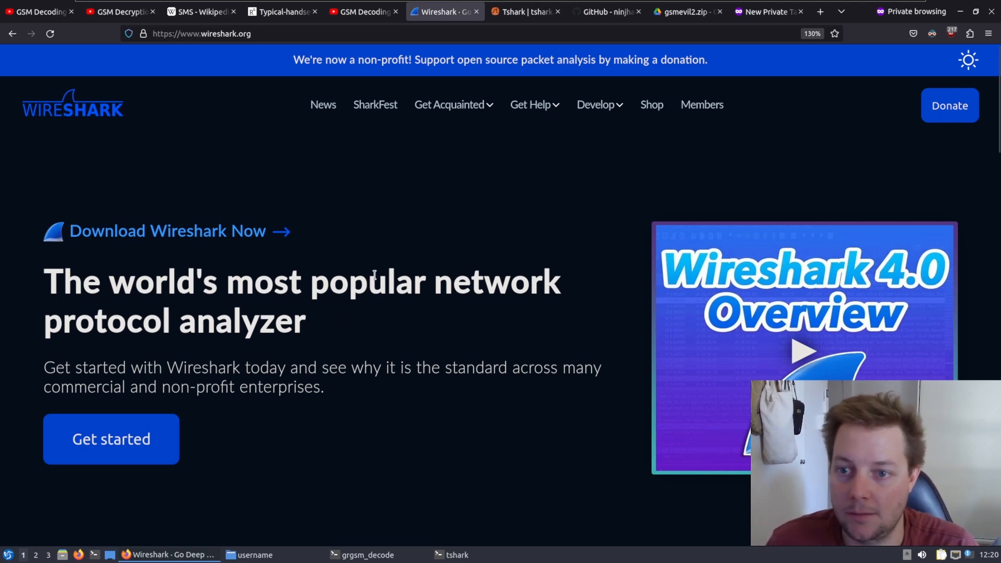
{"action": "left_click", "coordinate": [523, 11]}
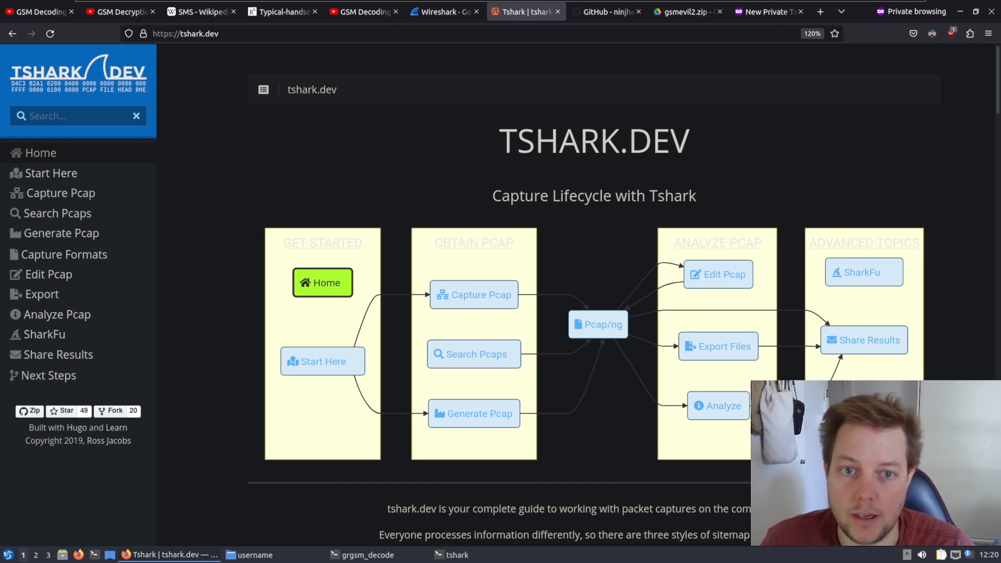
{"action": "mouse_move", "coordinate": [595, 128]}
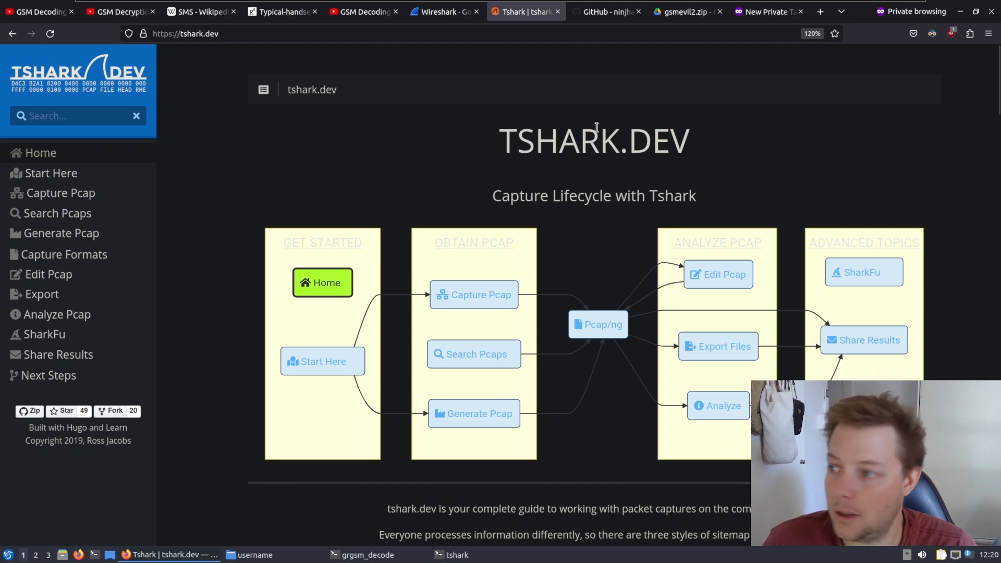
{"action": "mouse_move", "coordinate": [682, 167]}
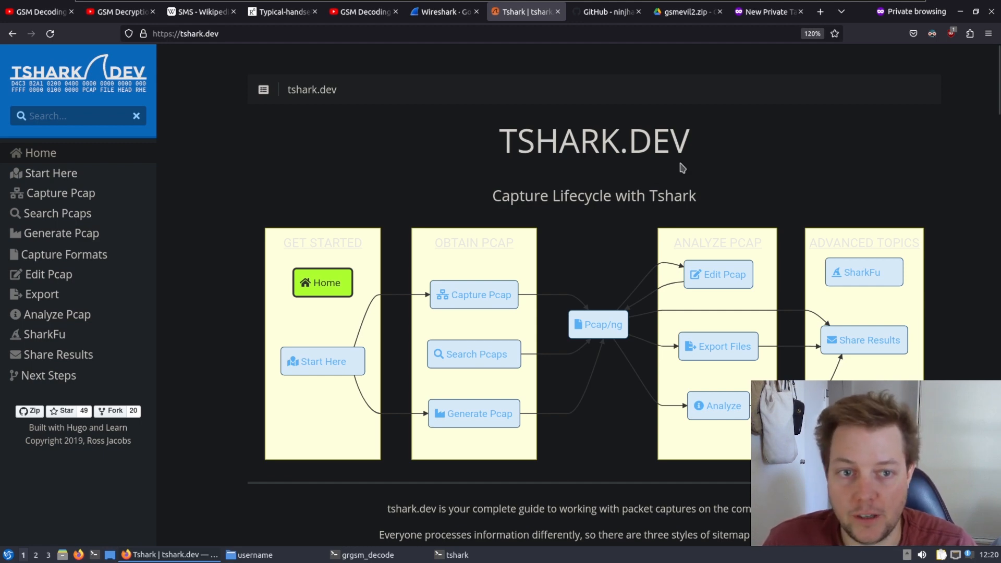
{"action": "mouse_move", "coordinate": [671, 181]}
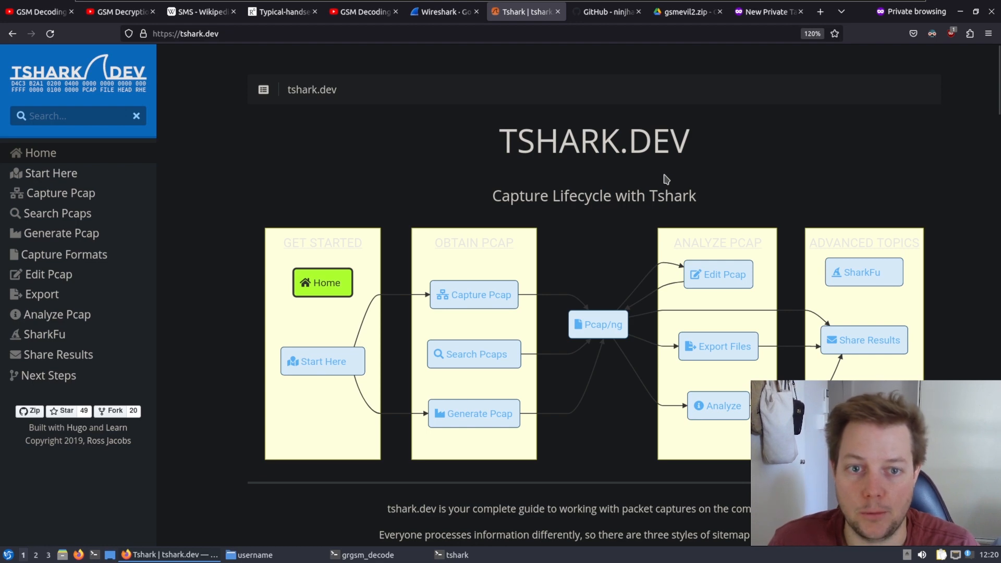
{"action": "mouse_move", "coordinate": [627, 257]}
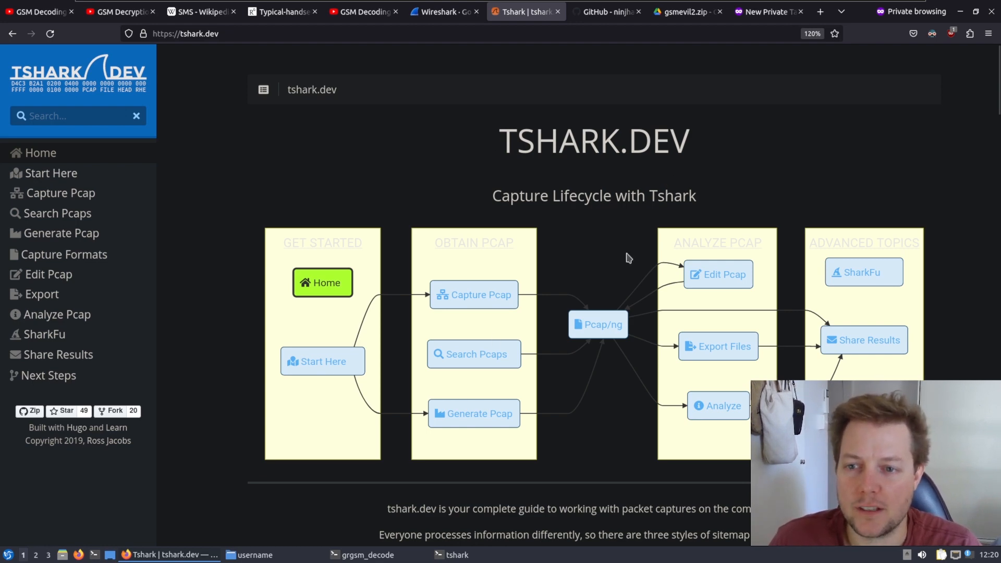
{"action": "mouse_move", "coordinate": [600, 168]}
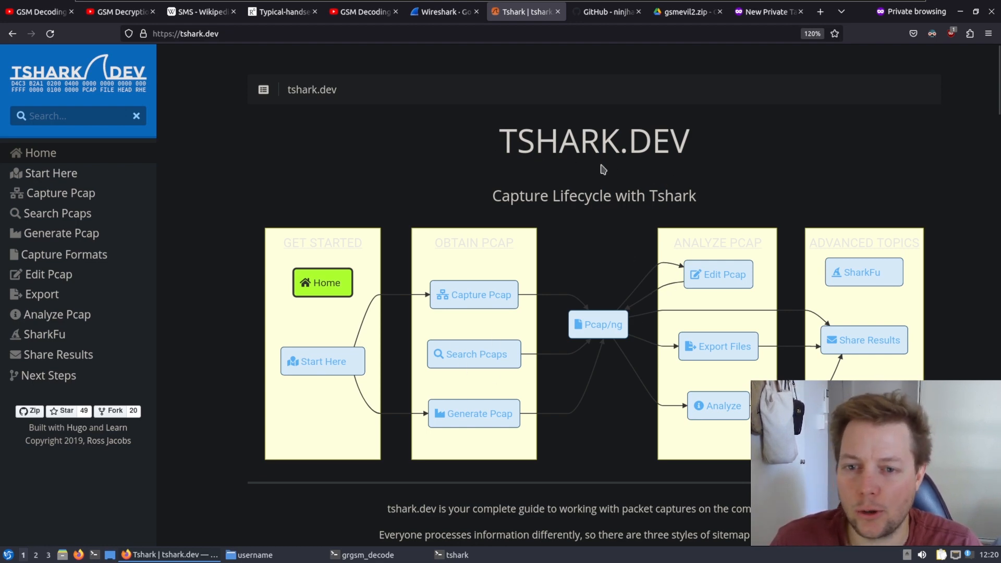
{"action": "mouse_move", "coordinate": [606, 340]}
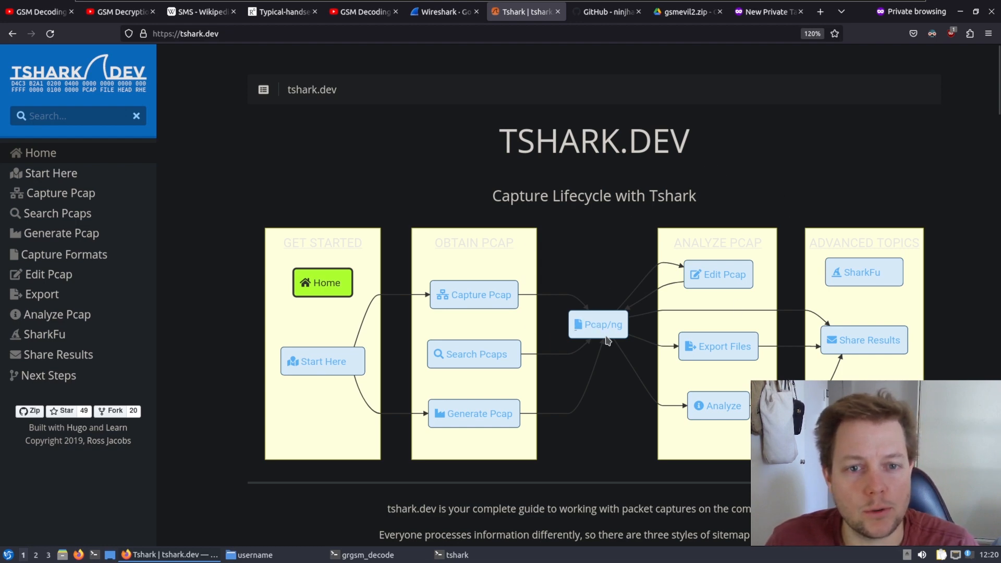
{"action": "mouse_move", "coordinate": [758, 231]}
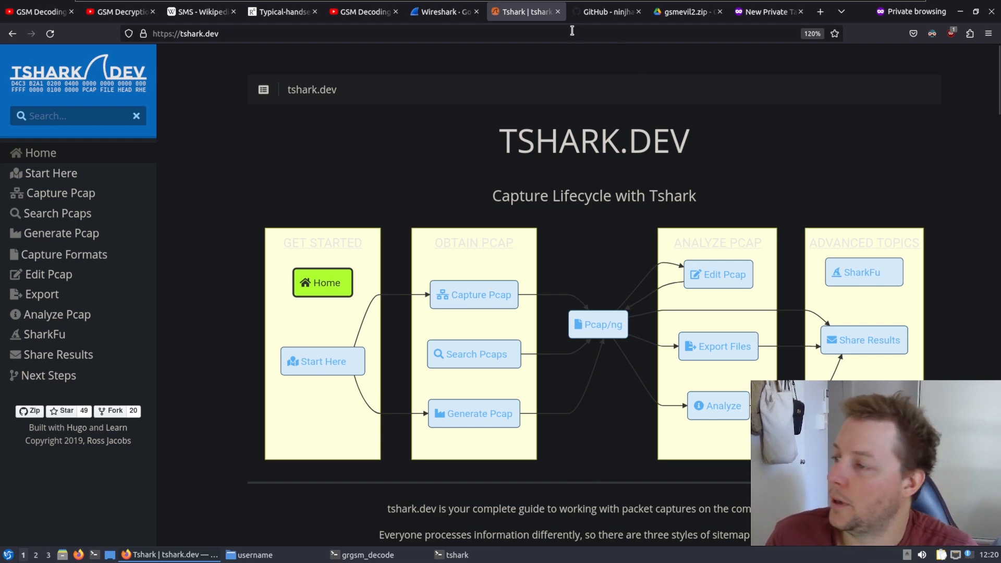
Show the ninjhacks/gsmevil2 GitHub repository with its file listing and README
{"action": "left_click", "coordinate": [603, 11]}
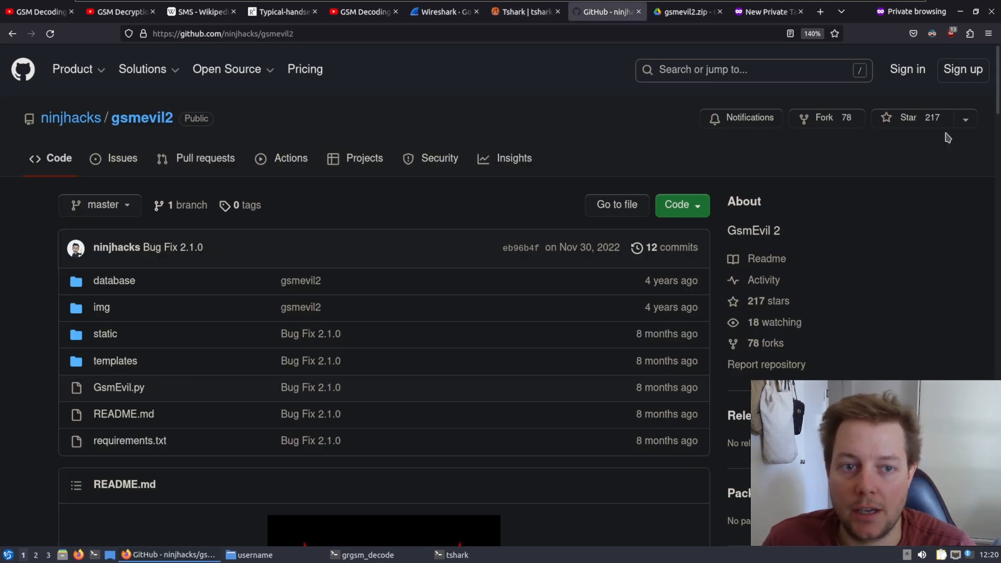
{"action": "mouse_move", "coordinate": [670, 248]}
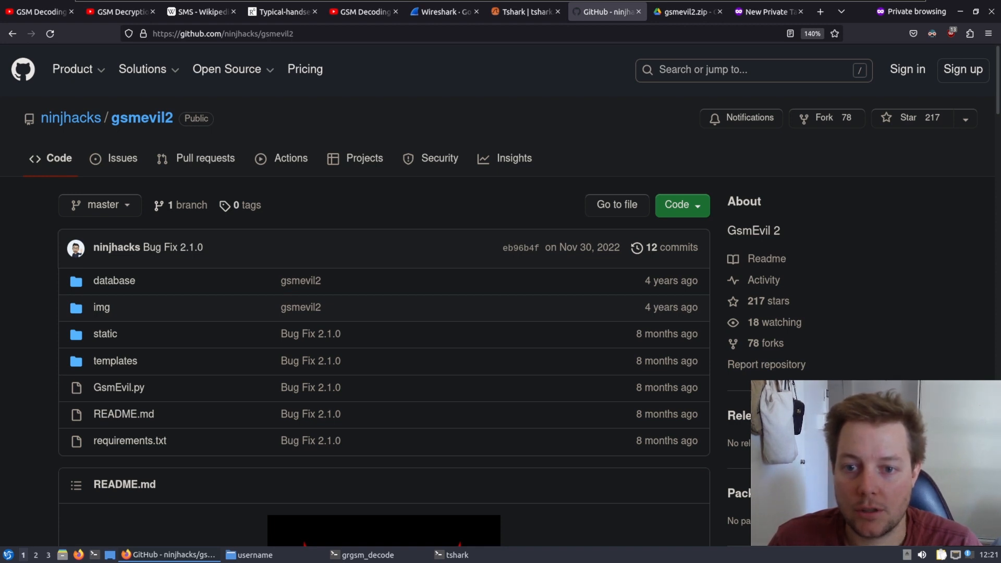
{"action": "mouse_move", "coordinate": [724, 166]}
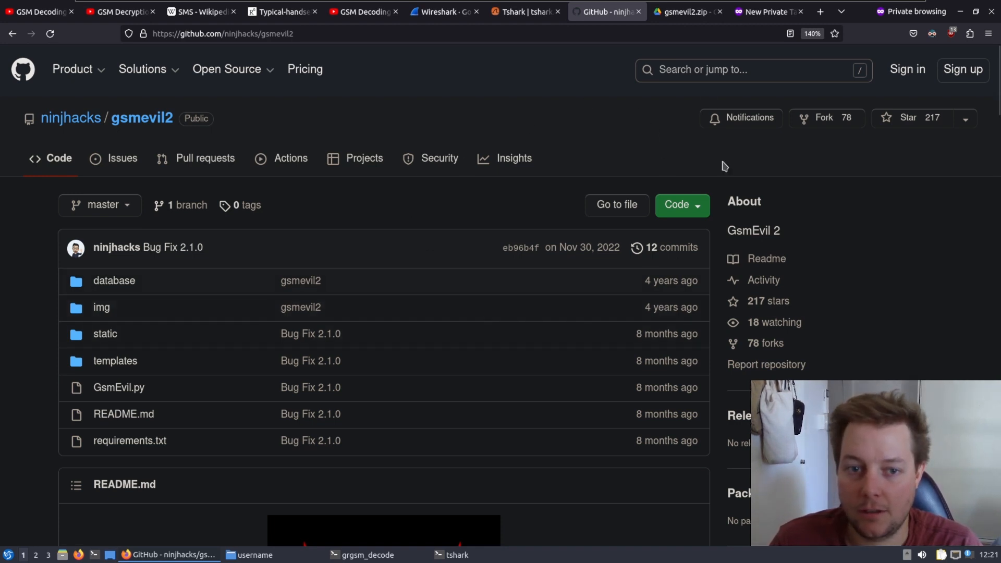
{"action": "mouse_move", "coordinate": [739, 396]}
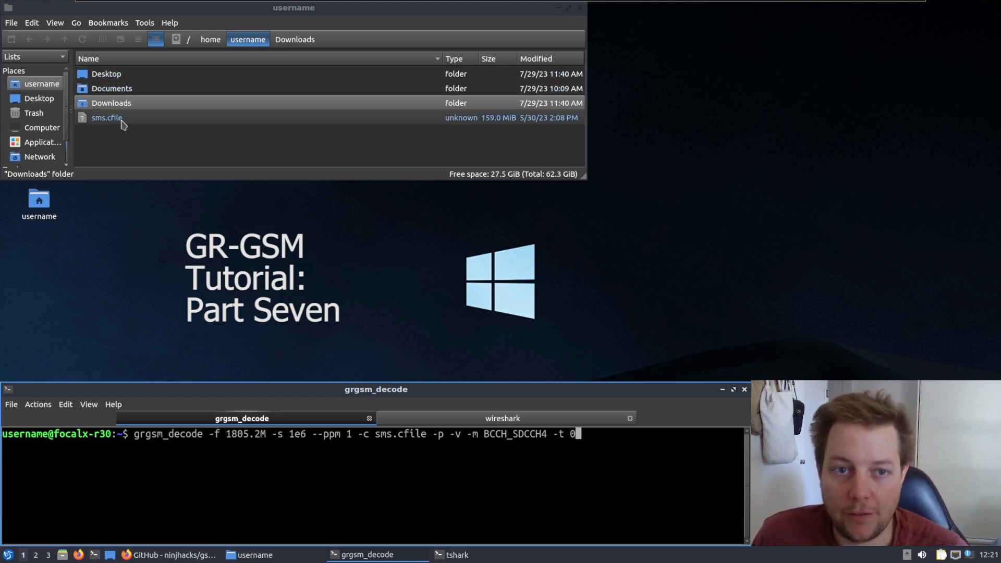
Pick out sms.cfile and switch to the terminal session holding the sudo wireshark command
{"action": "left_click", "coordinate": [106, 118]}
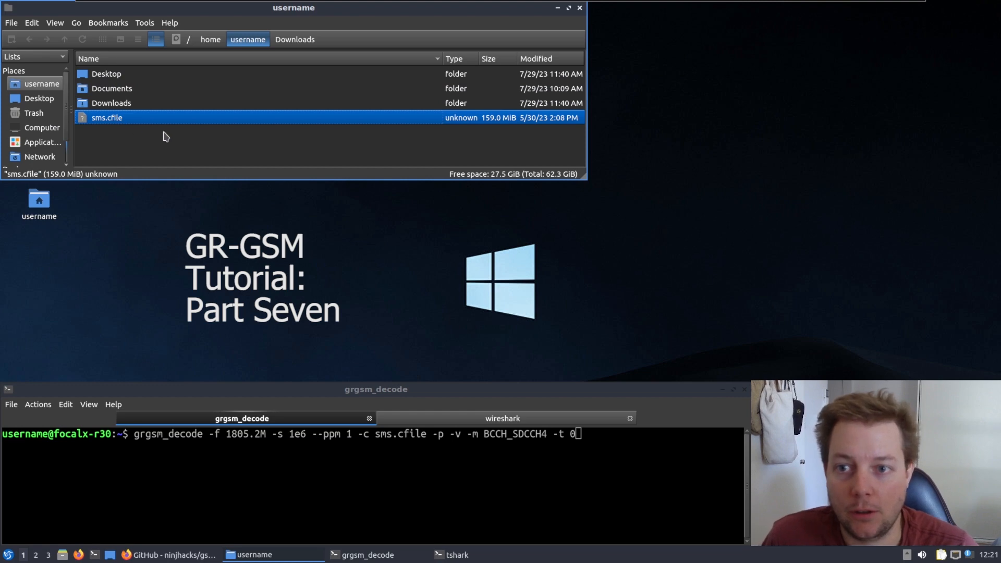
{"action": "mouse_move", "coordinate": [246, 185]}
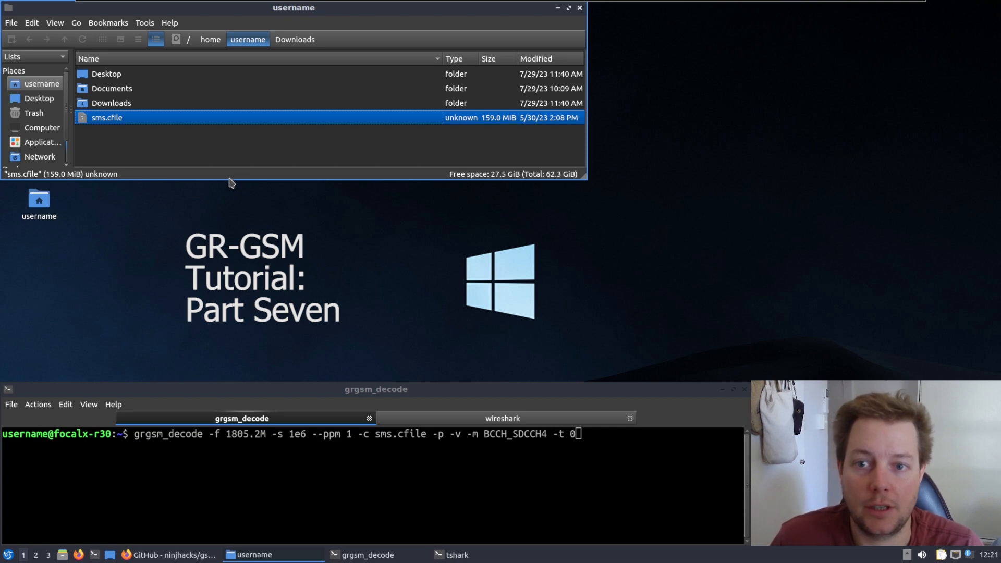
{"action": "mouse_move", "coordinate": [138, 162]}
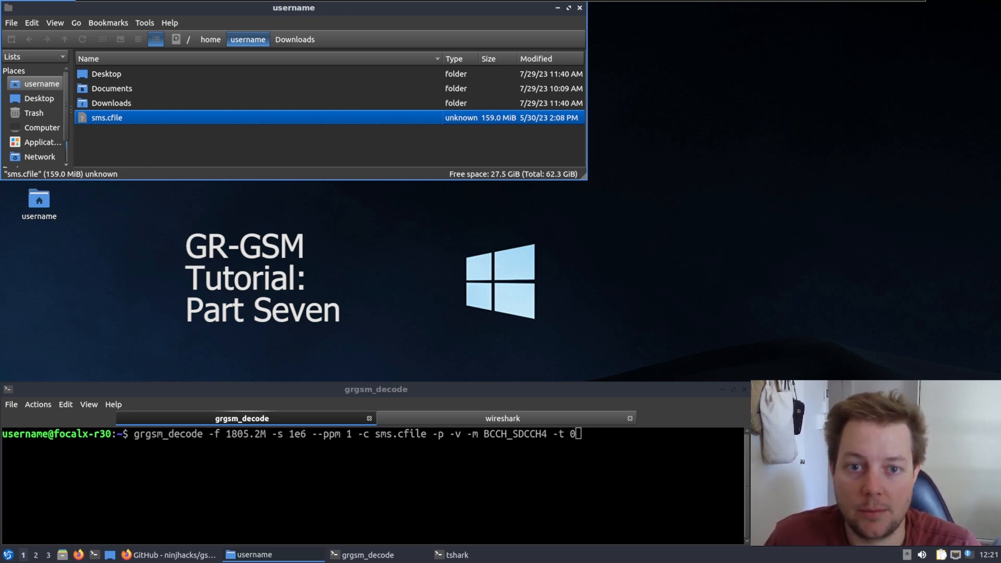
{"action": "mouse_move", "coordinate": [104, 164]}
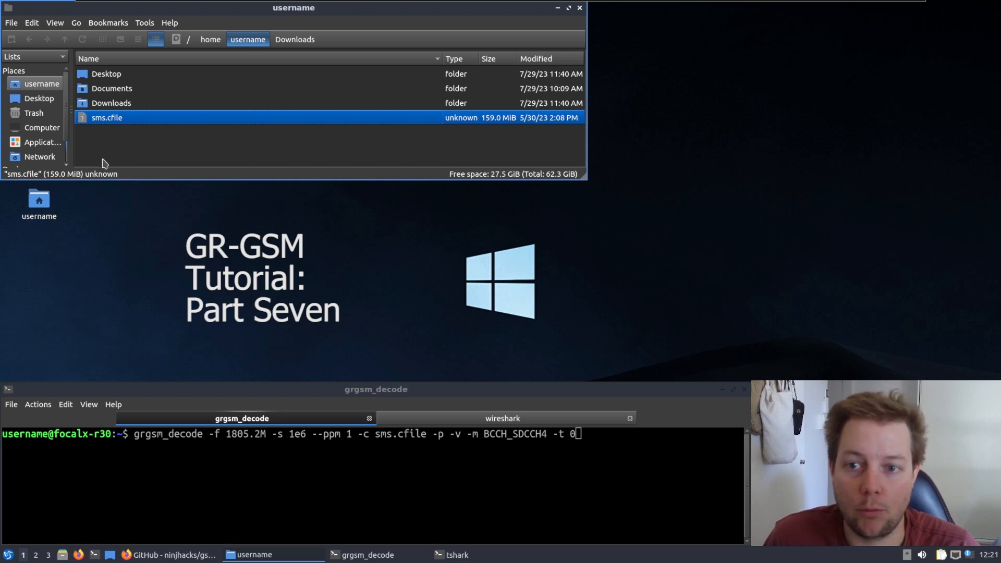
{"action": "mouse_move", "coordinate": [105, 118]}
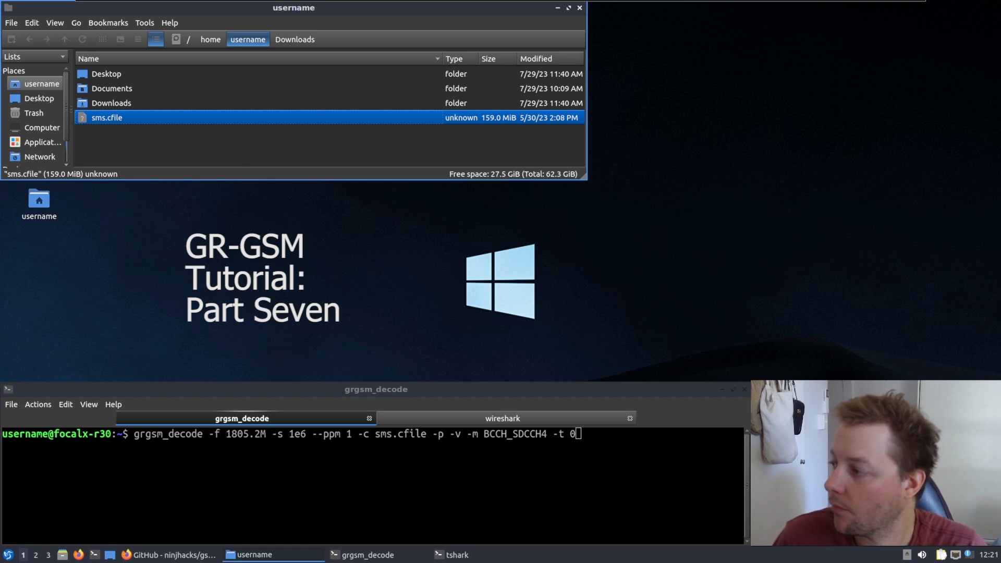
{"action": "mouse_move", "coordinate": [242, 150]}
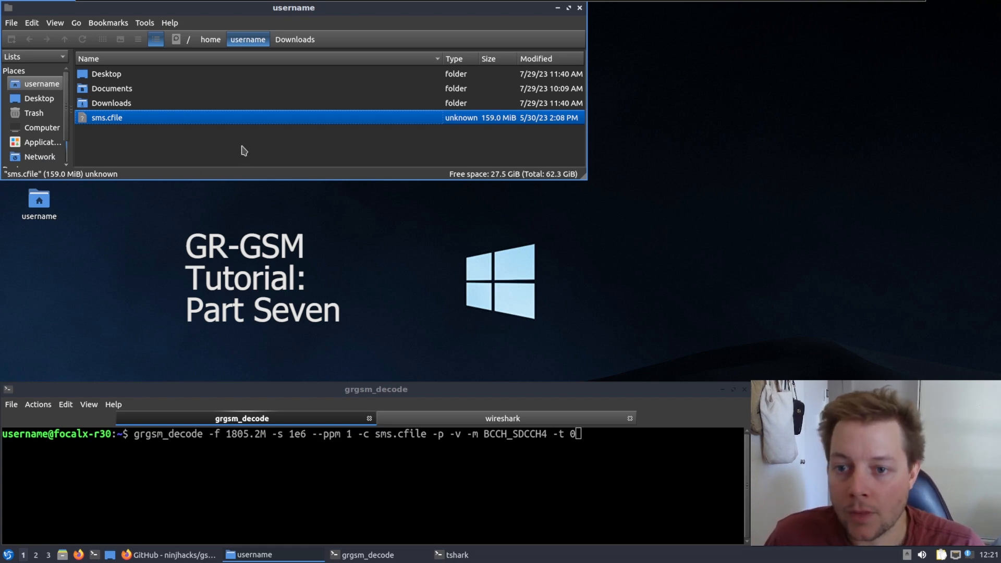
{"action": "mouse_move", "coordinate": [3, 342]}
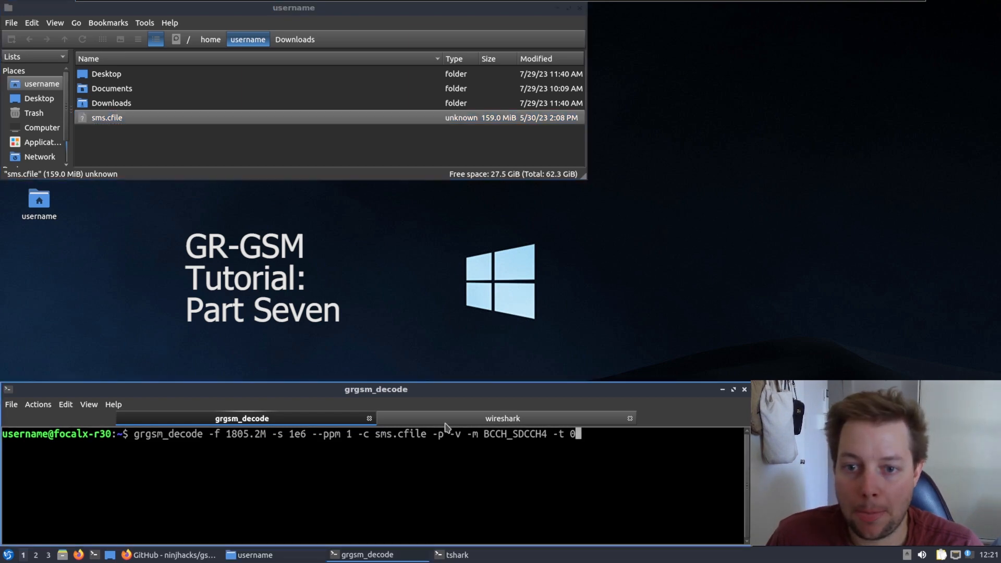
{"action": "mouse_move", "coordinate": [366, 519]}
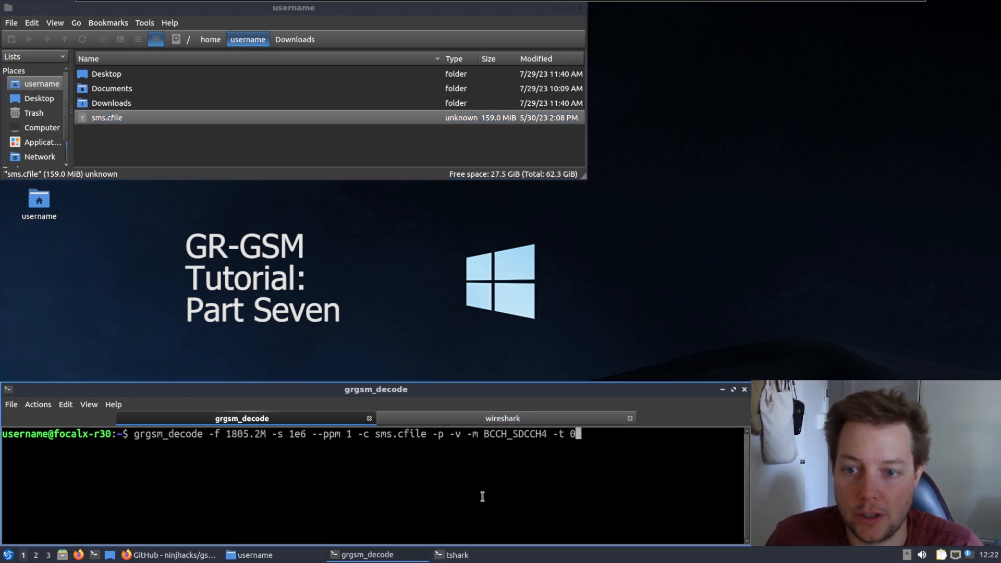
{"action": "mouse_move", "coordinate": [502, 418]}
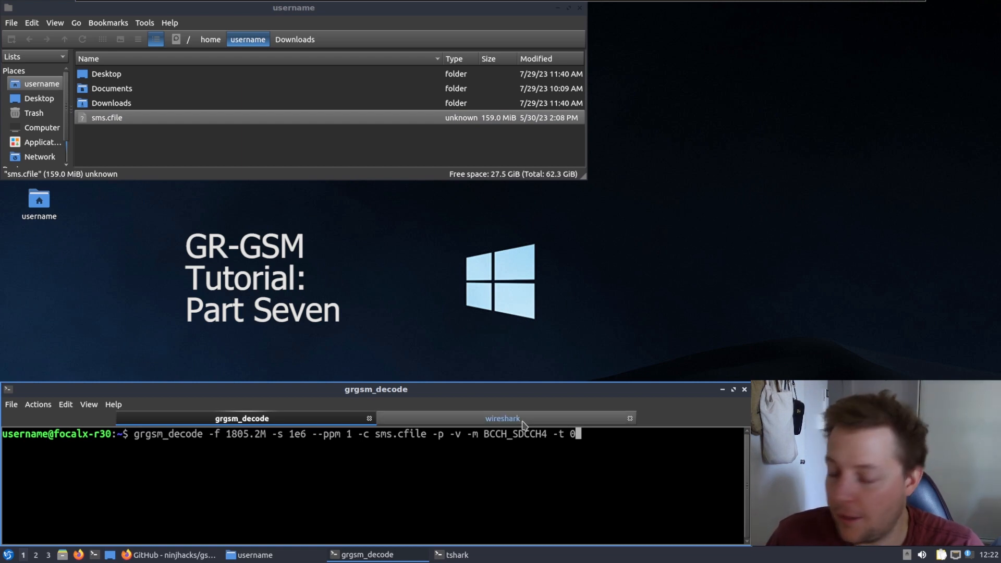
{"action": "left_click", "coordinate": [502, 418]}
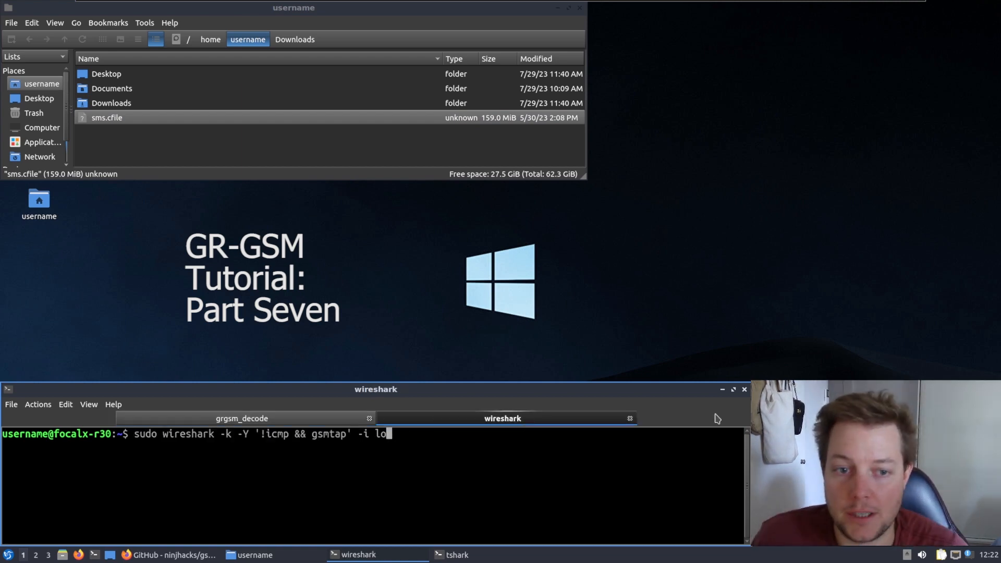
{"action": "mouse_move", "coordinate": [523, 373]}
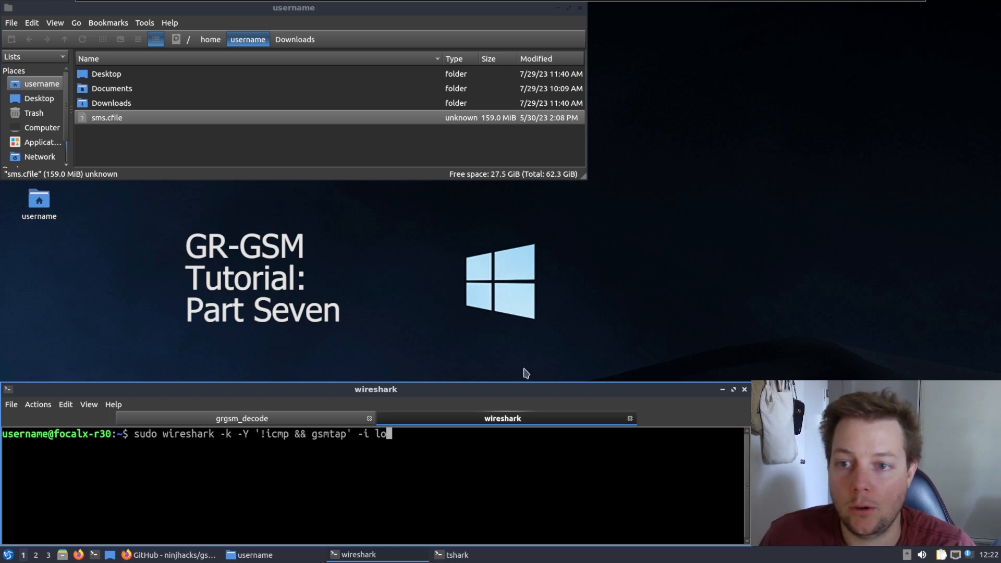
{"action": "mouse_move", "coordinate": [548, 465]}
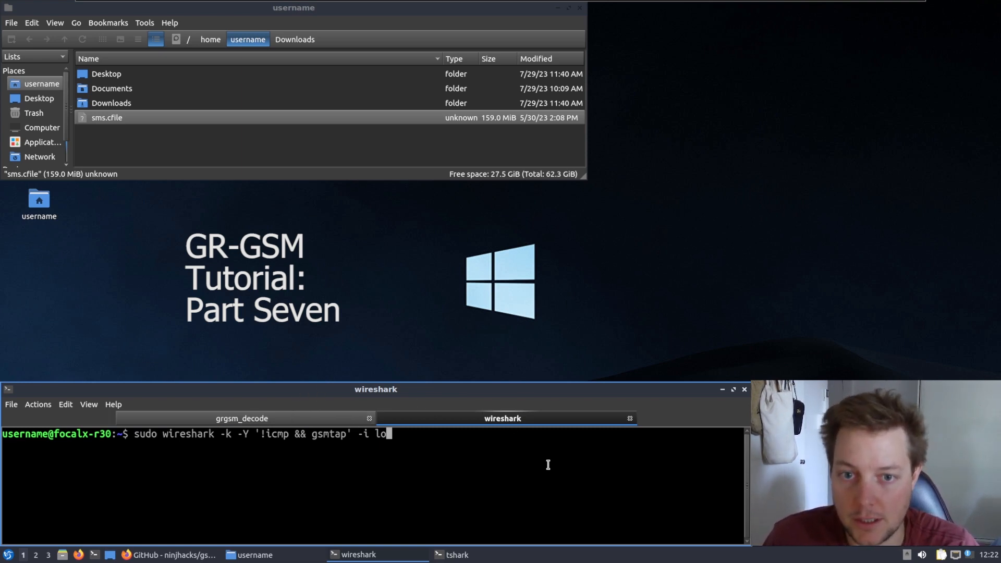
{"action": "mouse_move", "coordinate": [411, 536]}
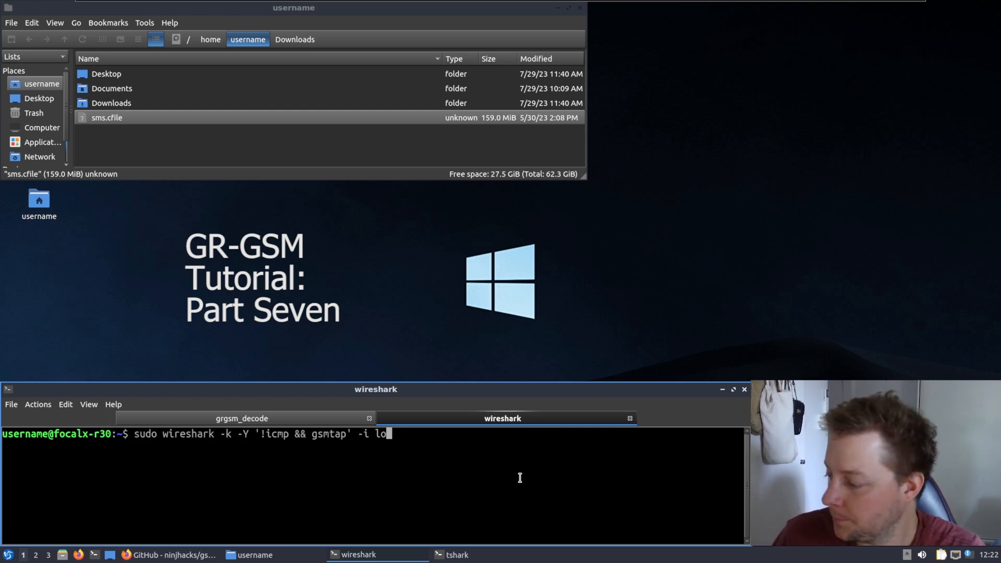
Launch Wireshark capturing on lo with the '!icmp && gsmtap' display filter
{"action": "key", "text": "Return"}
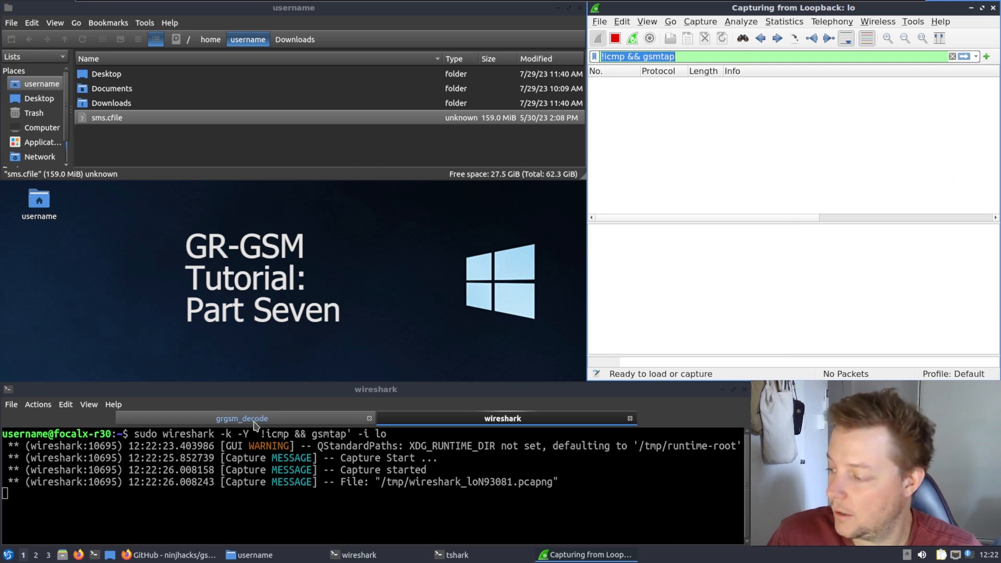
Run grgsm_decode on sms.cfile so Wireshark lists the decoded GSMTAP/LAPDm packets
{"action": "left_click", "coordinate": [241, 418]}
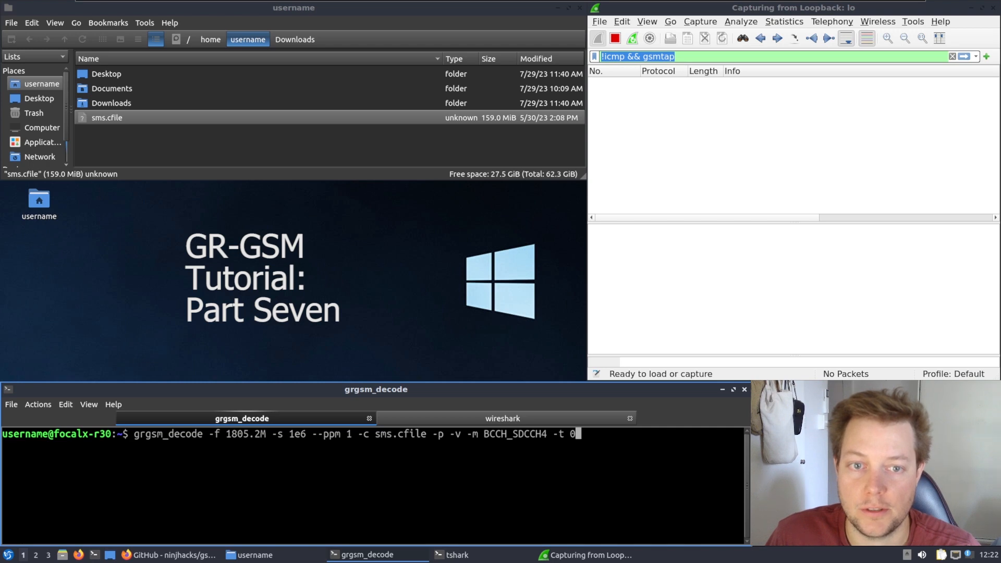
{"action": "mouse_move", "coordinate": [808, 346]}
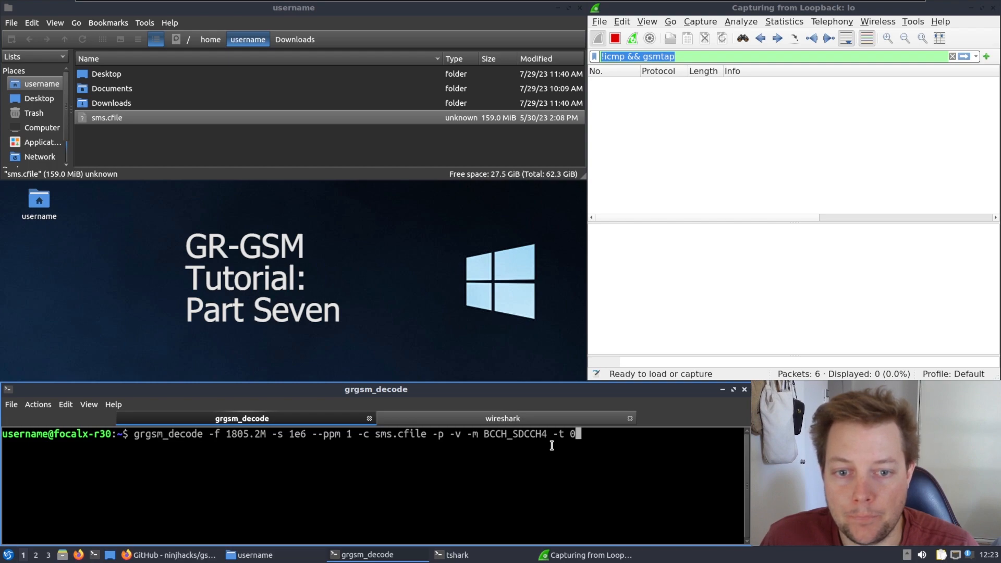
{"action": "key", "text": "Return"}
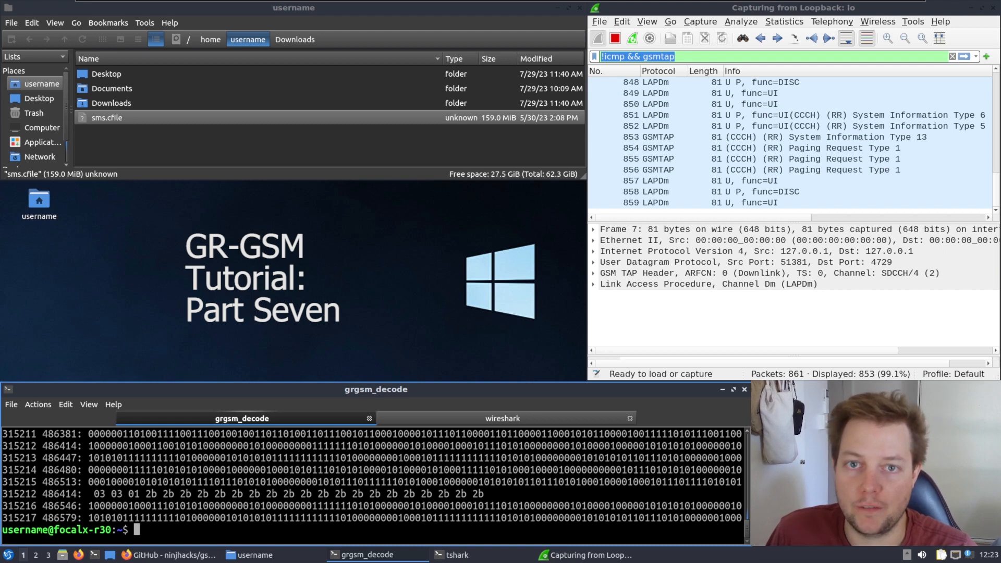
Filter the capture to gsm_sms, leaving the two SMS packets
{"action": "left_click", "coordinate": [664, 81]}
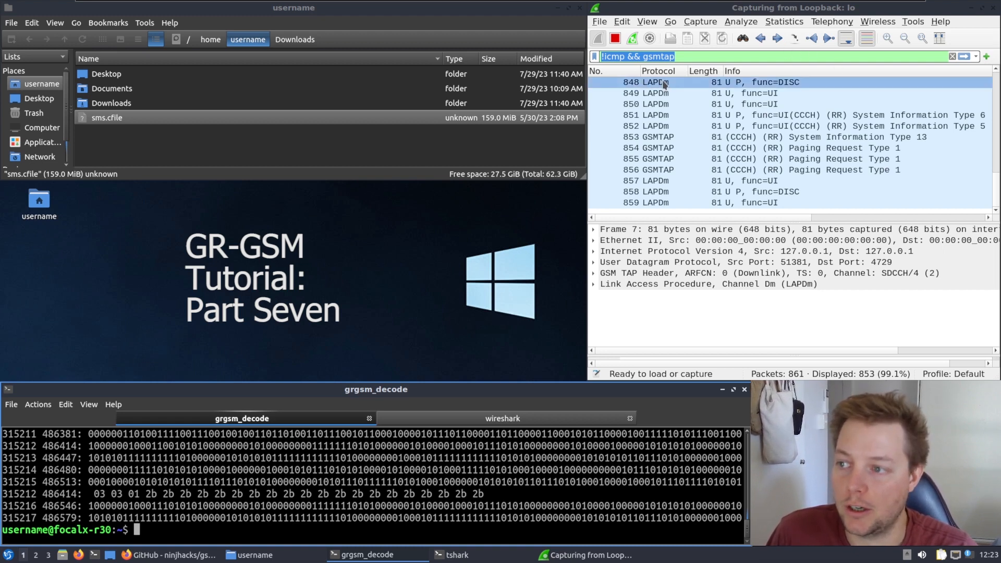
{"action": "type", "text": "gsm_sms"}
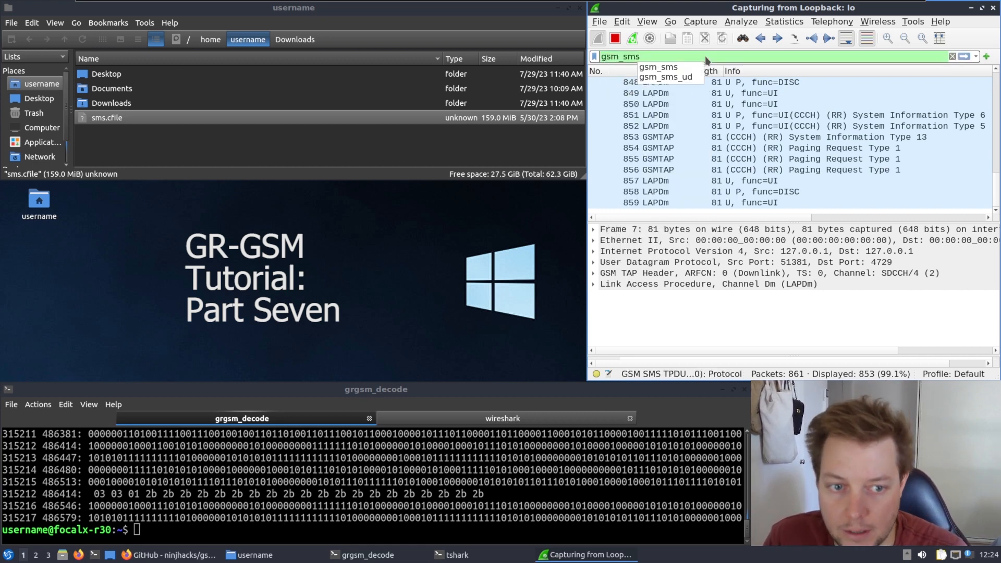
{"action": "key", "text": "Return"}
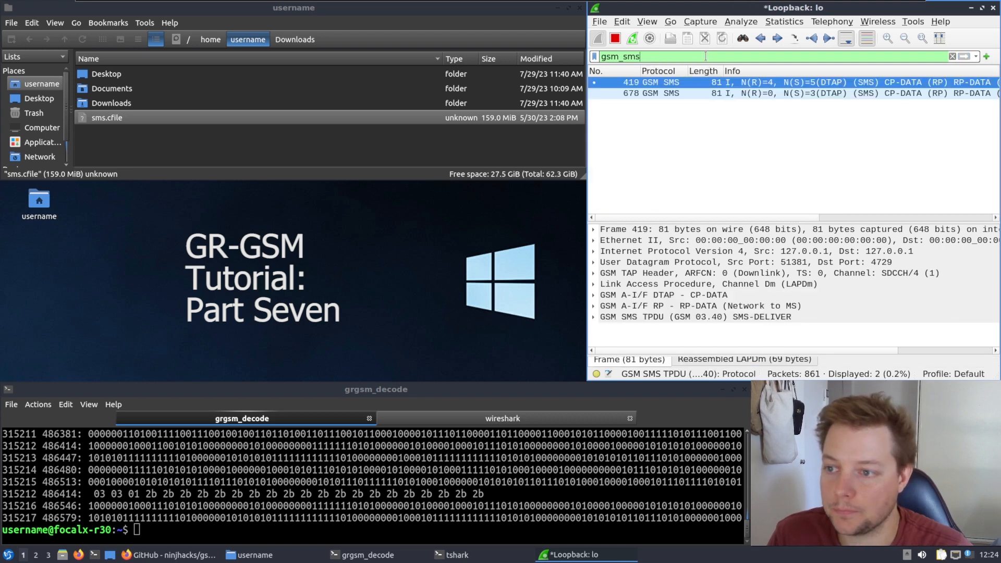
{"action": "mouse_move", "coordinate": [925, 93]}
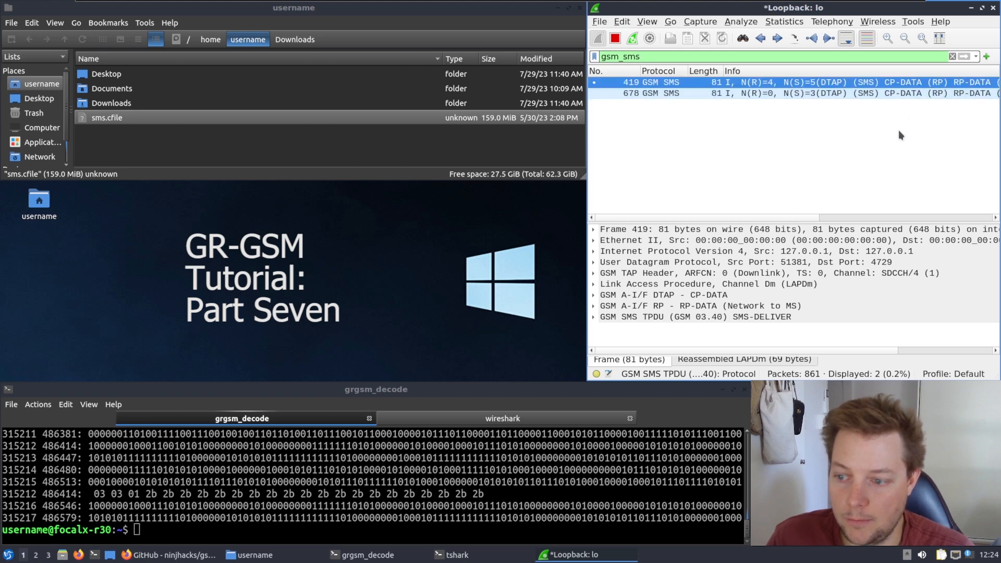
Expand the SMS TPDU and TP-User-Data to reveal the sender and 'Hi, welcome to the VK8FOES YouTube channel!'
{"action": "left_click", "coordinate": [695, 317]}
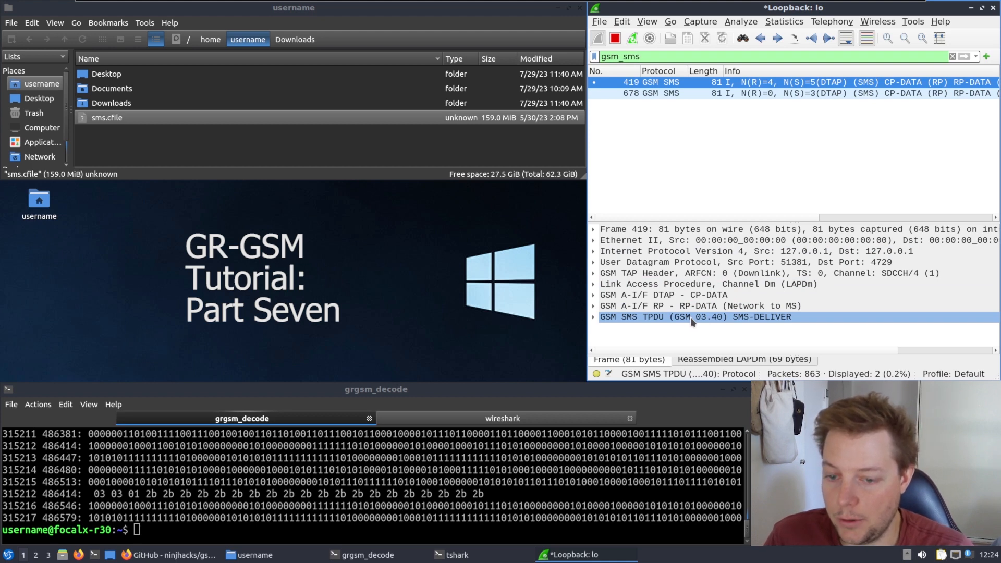
{"action": "left_click", "coordinate": [593, 317]}
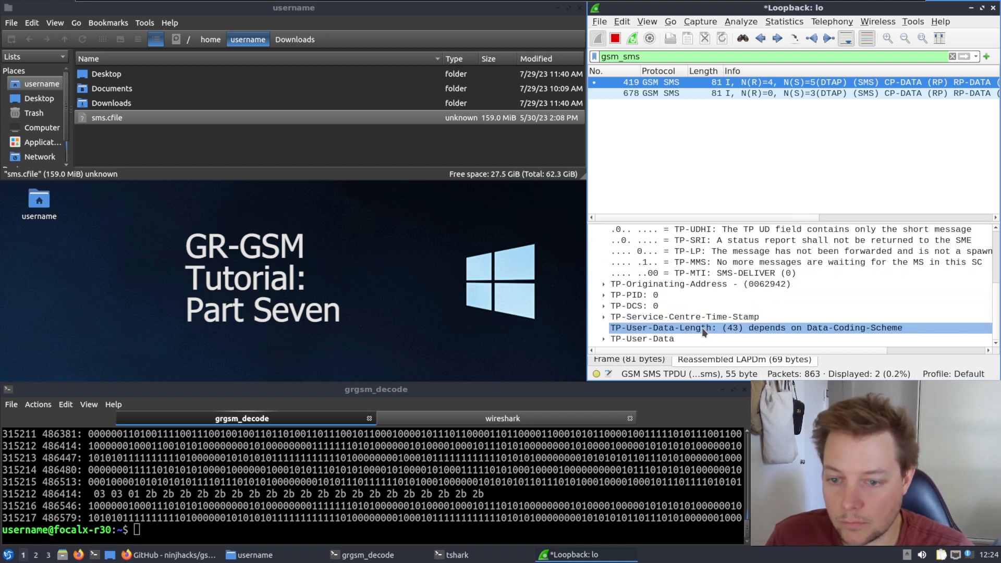
{"action": "left_click", "coordinate": [700, 283]}
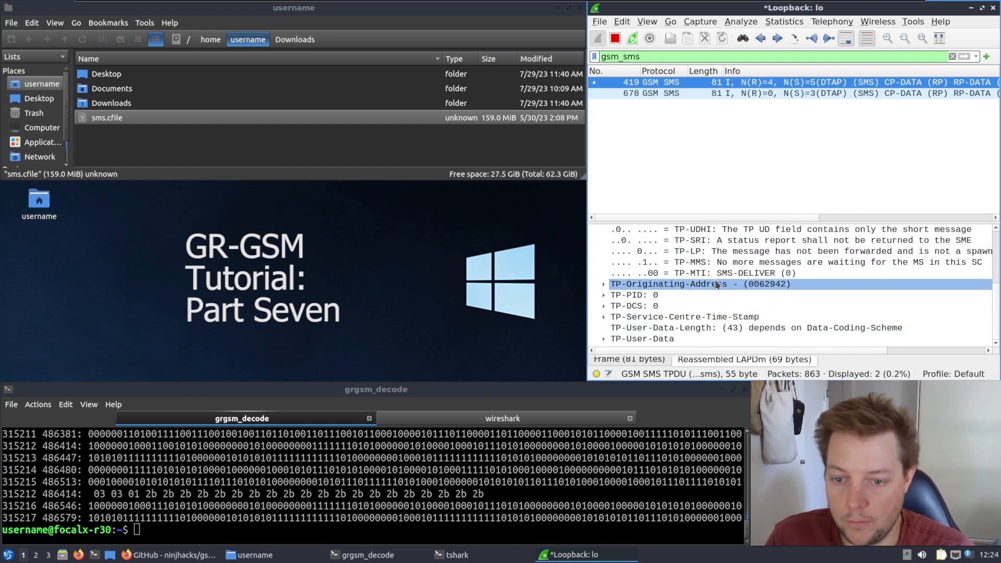
{"action": "left_click", "coordinate": [766, 250]}
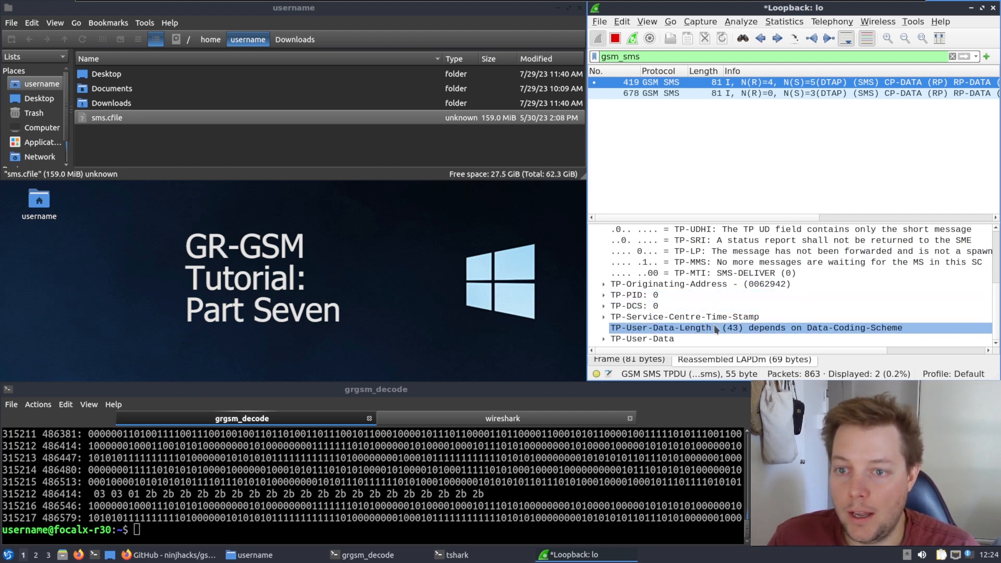
{"action": "left_click", "coordinate": [634, 306]}
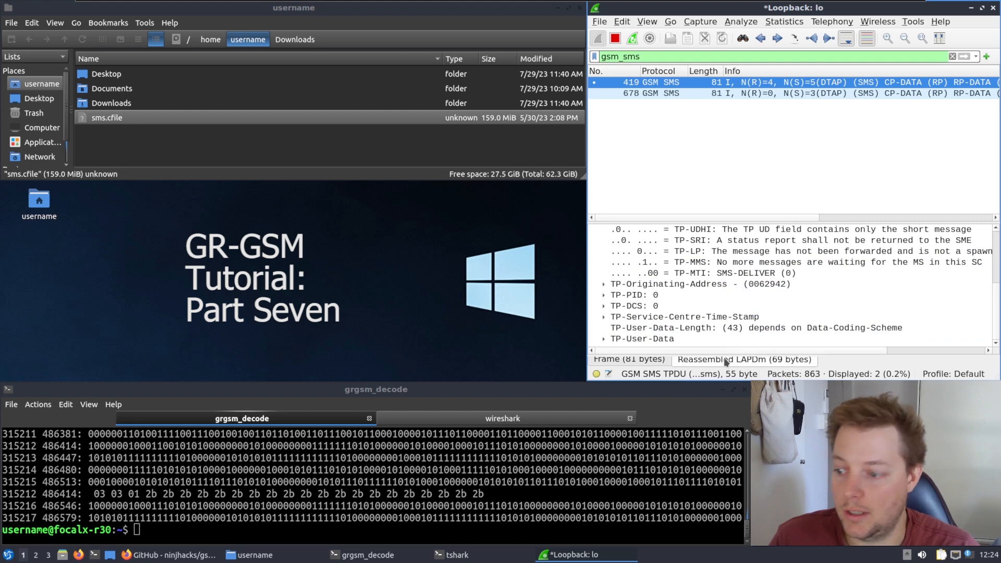
{"action": "left_click", "coordinate": [643, 337]}
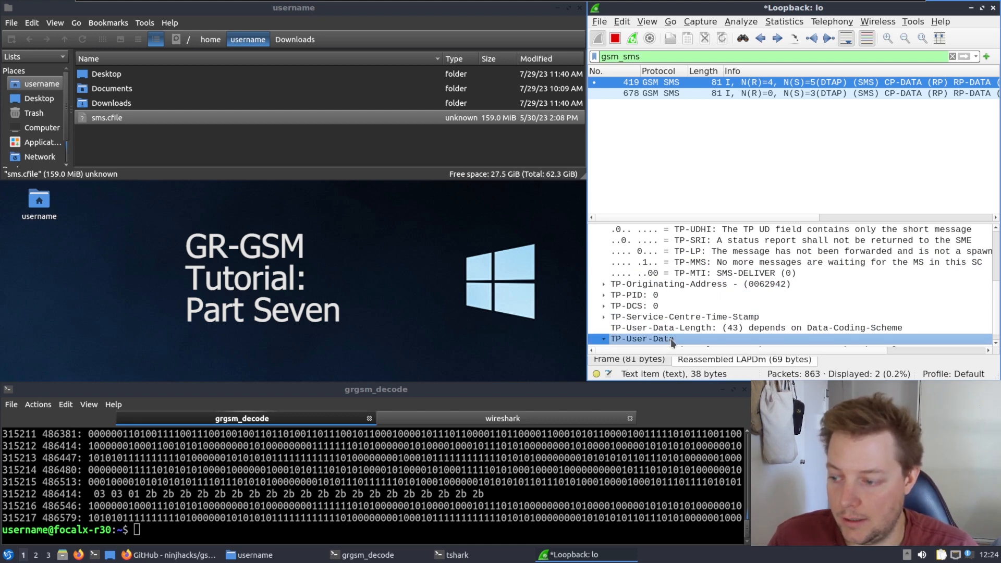
{"action": "left_click", "coordinate": [603, 338]}
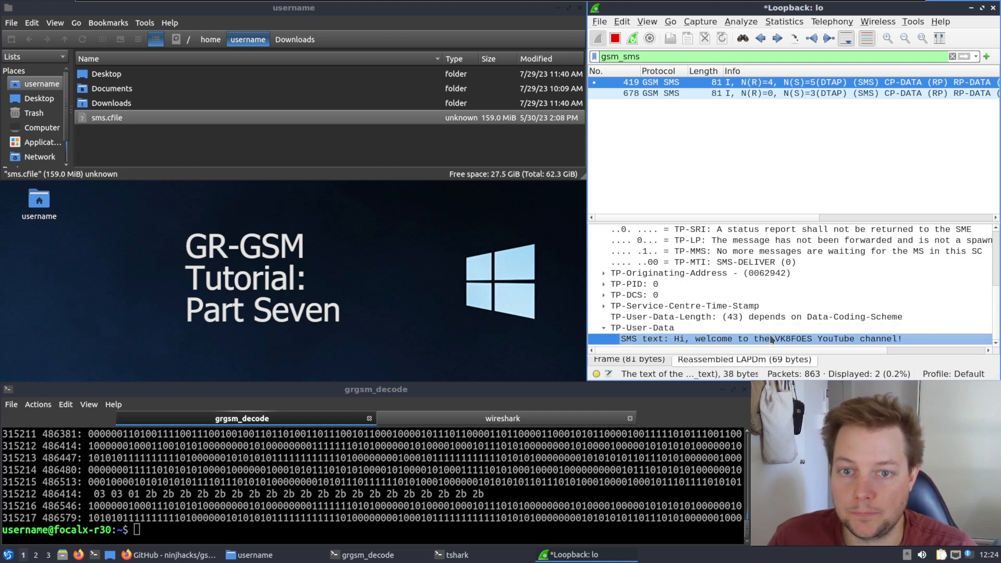
{"action": "left_click", "coordinate": [753, 317]}
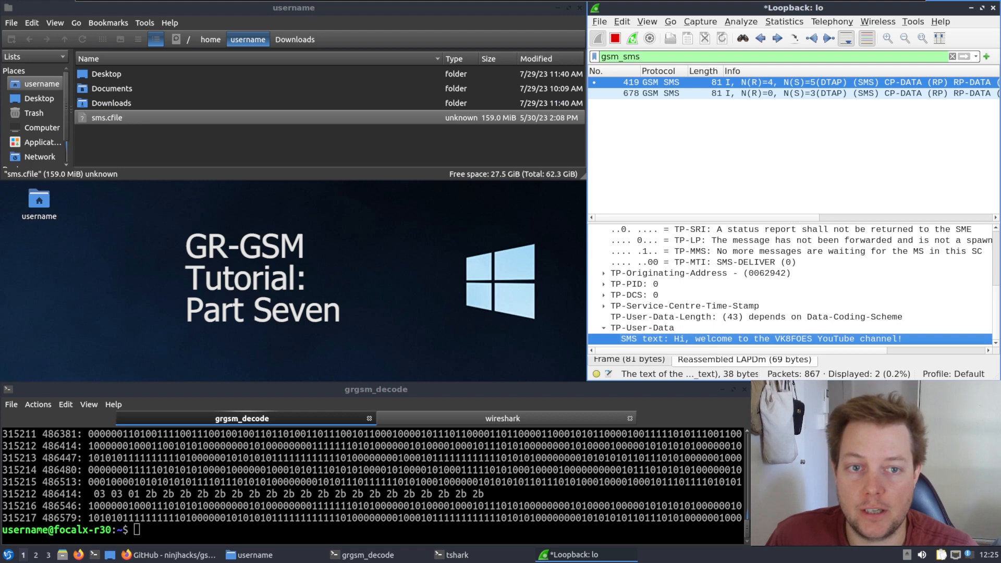
Run tshark on lo filtered to gsm_sms printing sender address and SMS text fields
{"action": "left_click", "coordinate": [701, 262]}
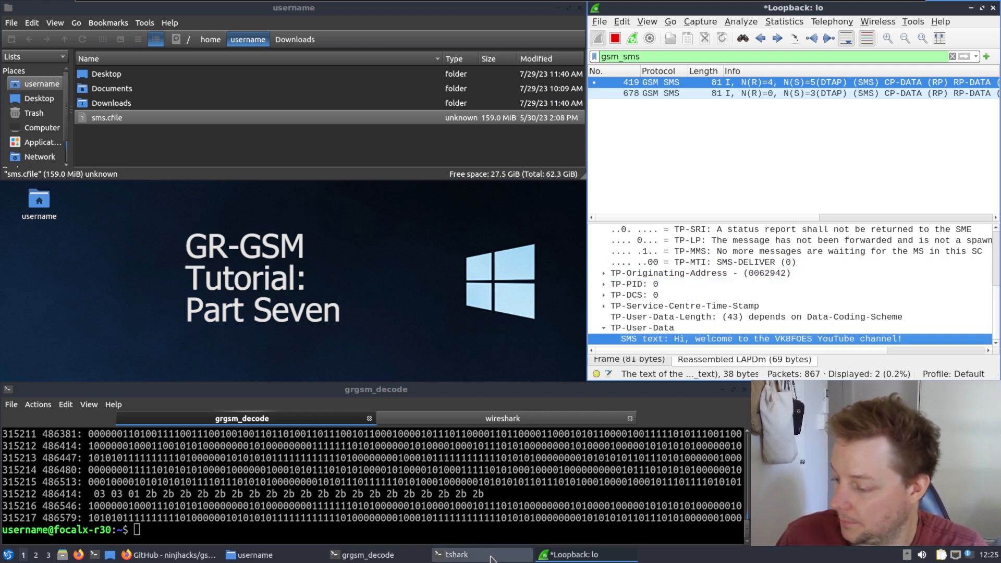
{"action": "left_click", "coordinate": [480, 553]}
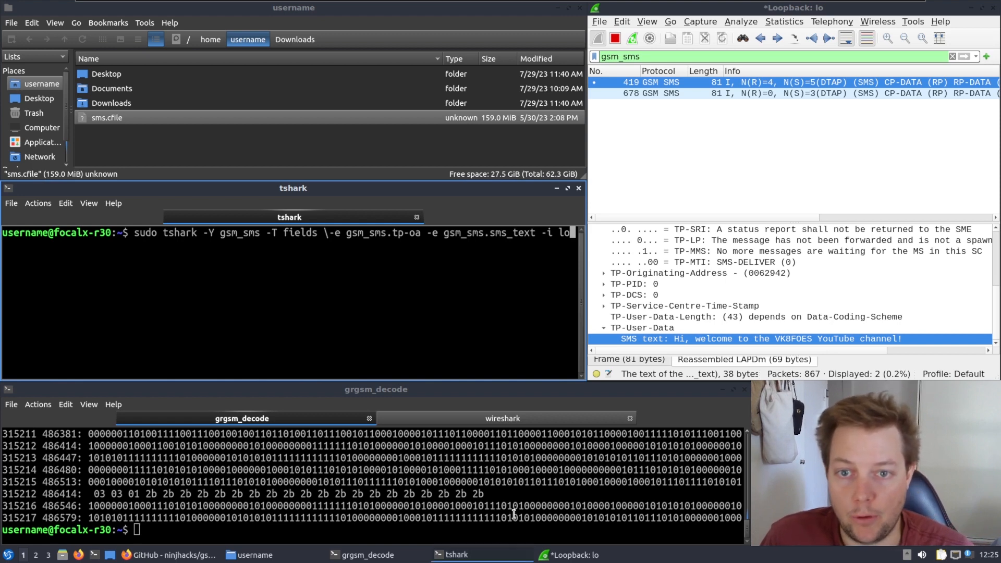
{"action": "mouse_move", "coordinate": [567, 222]}
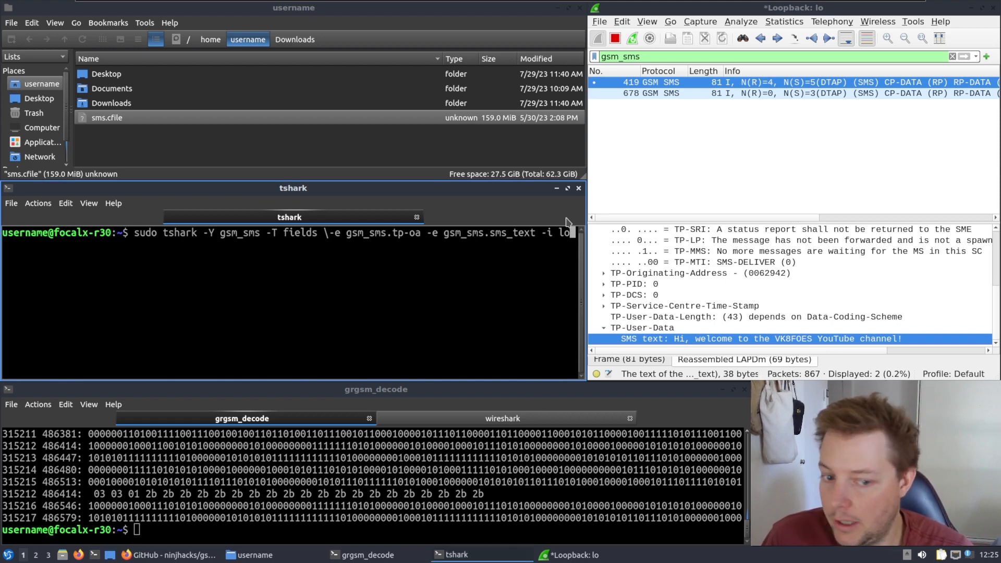
{"action": "mouse_move", "coordinate": [490, 294]}
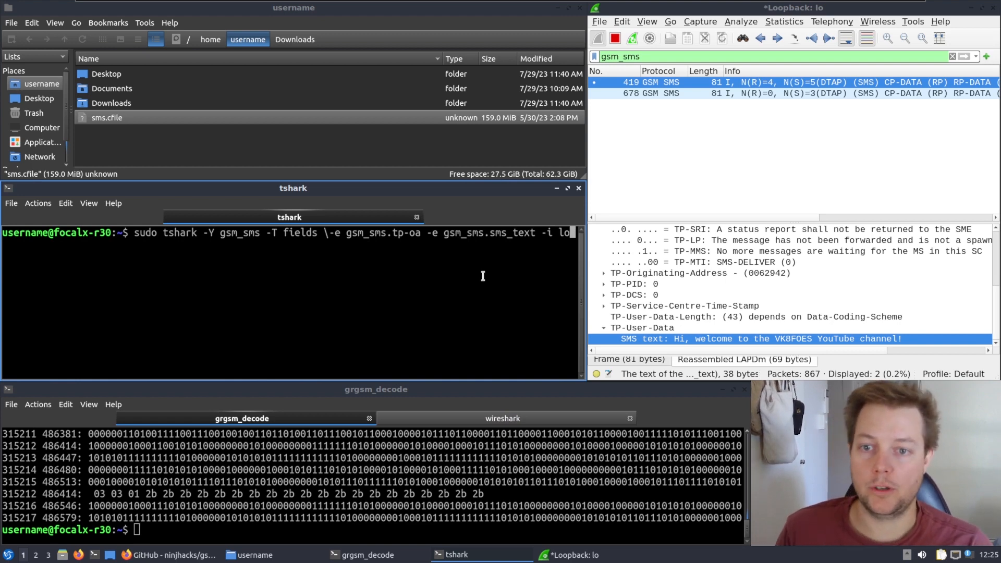
{"action": "mouse_move", "coordinate": [516, 269]}
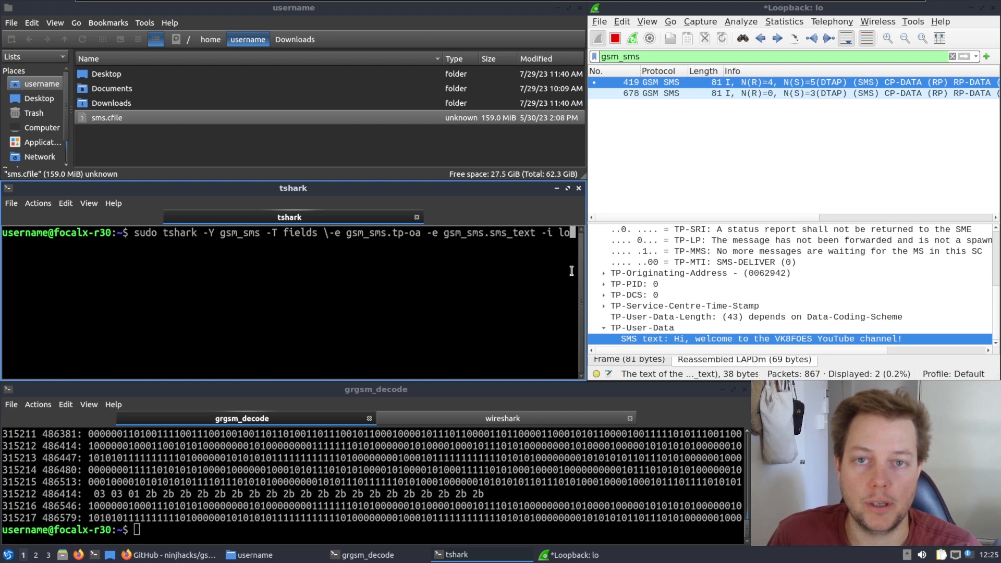
{"action": "mouse_move", "coordinate": [706, 203]}
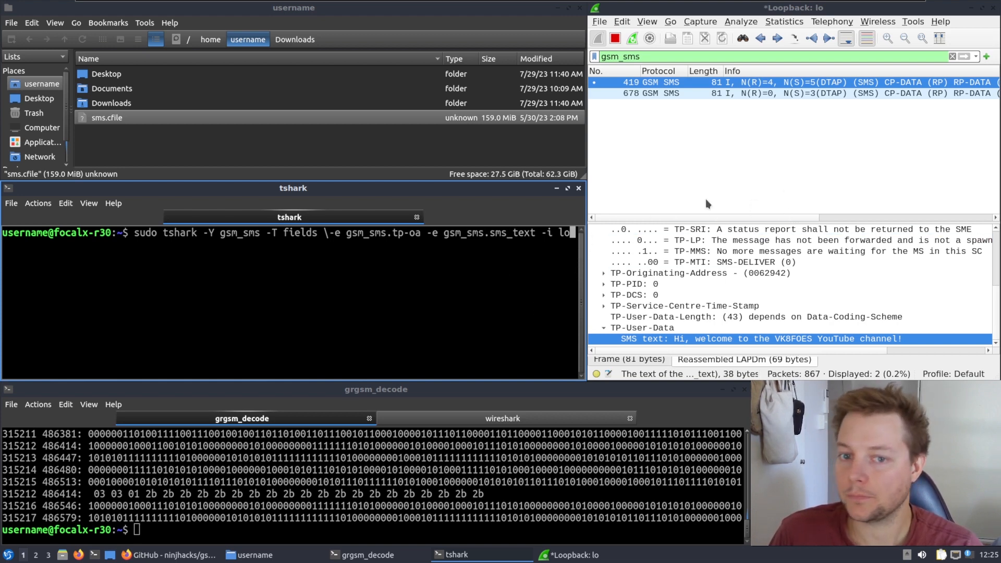
{"action": "mouse_move", "coordinate": [788, 223]}
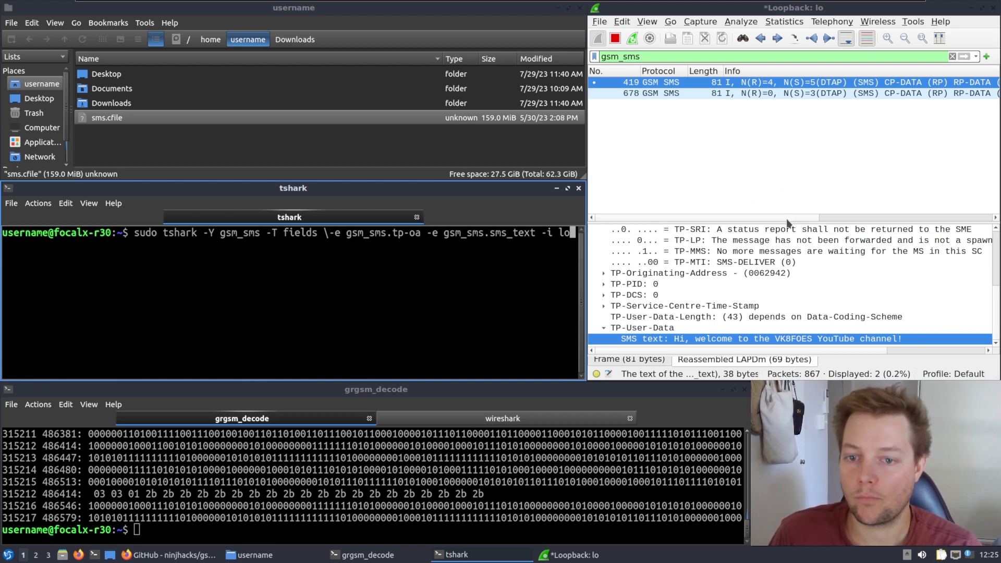
{"action": "mouse_move", "coordinate": [502, 270]}
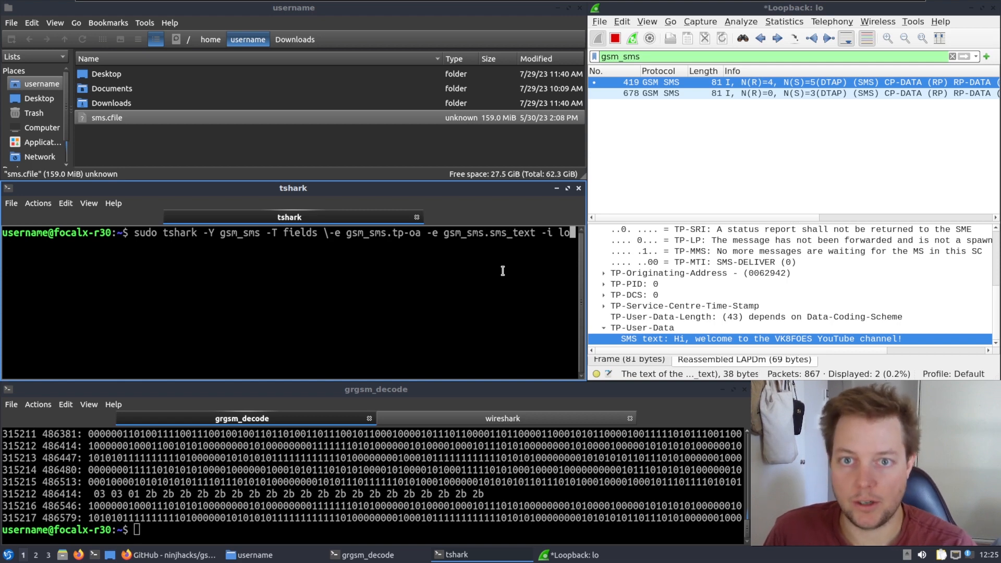
{"action": "key", "text": "Return"}
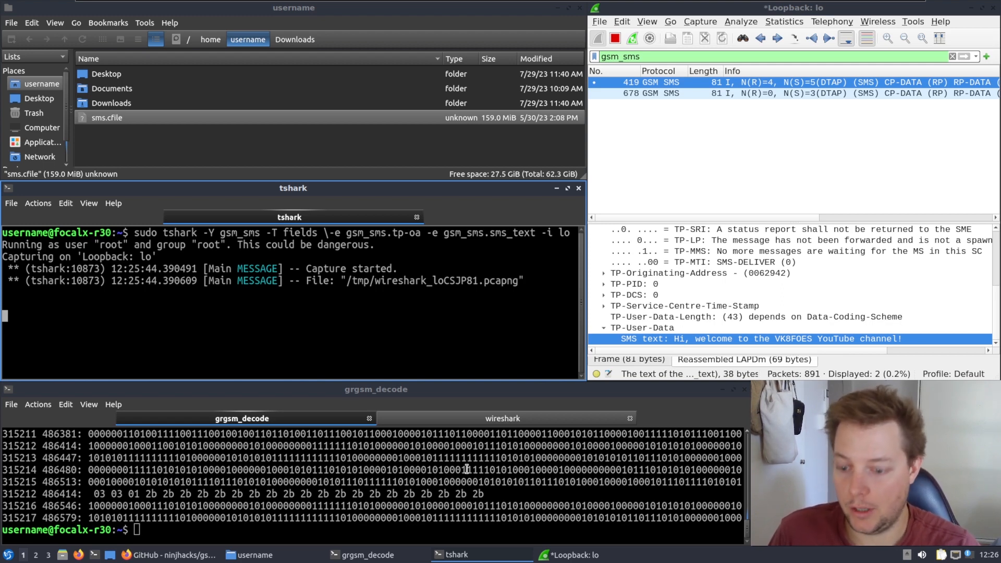
{"action": "type", "text": "cle"}
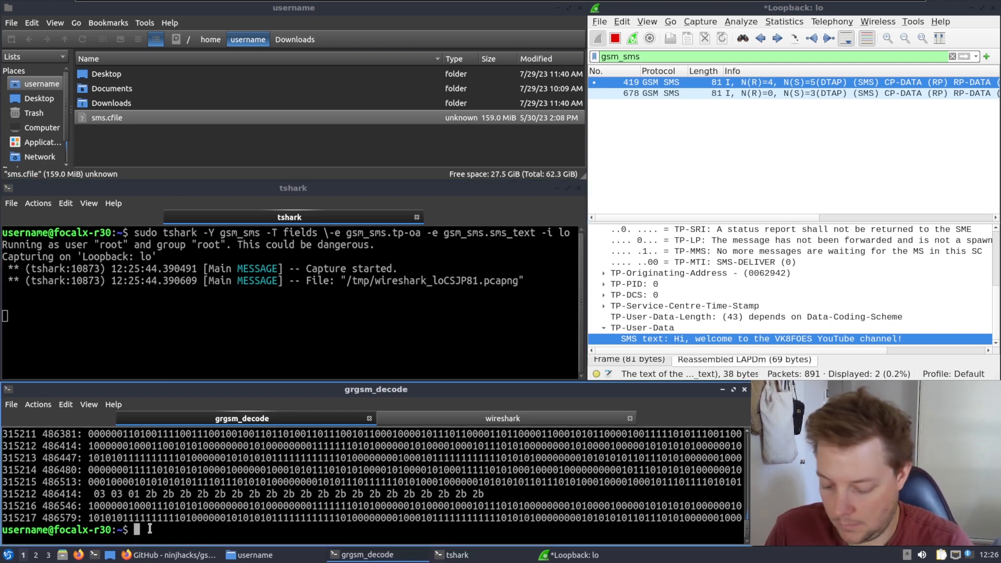
Clear the decoder terminal and rerun grgsm_decode on sms.cfile so tshark prints both SMS texts
{"action": "type", "text": "clear"}
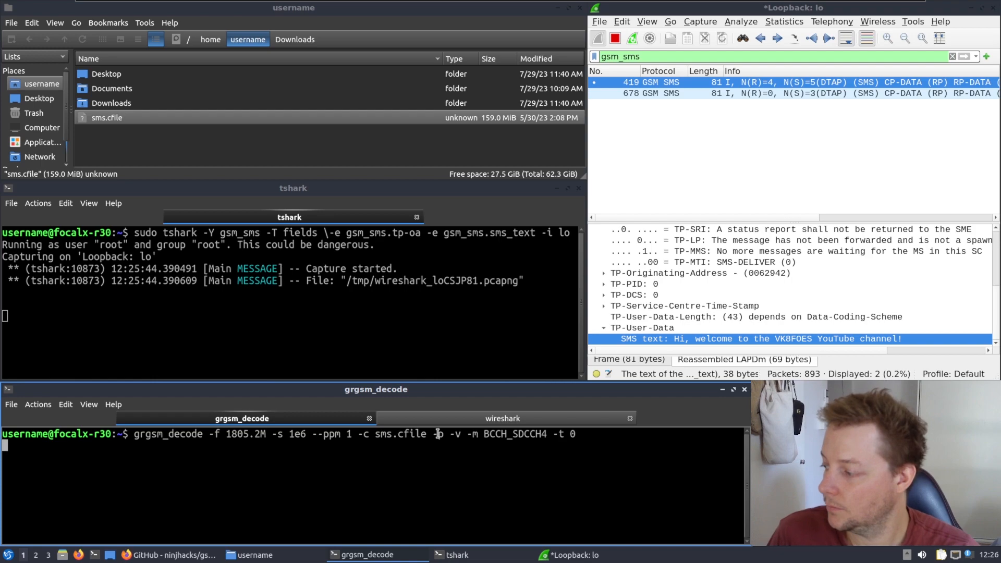
{"action": "key", "text": "Return"}
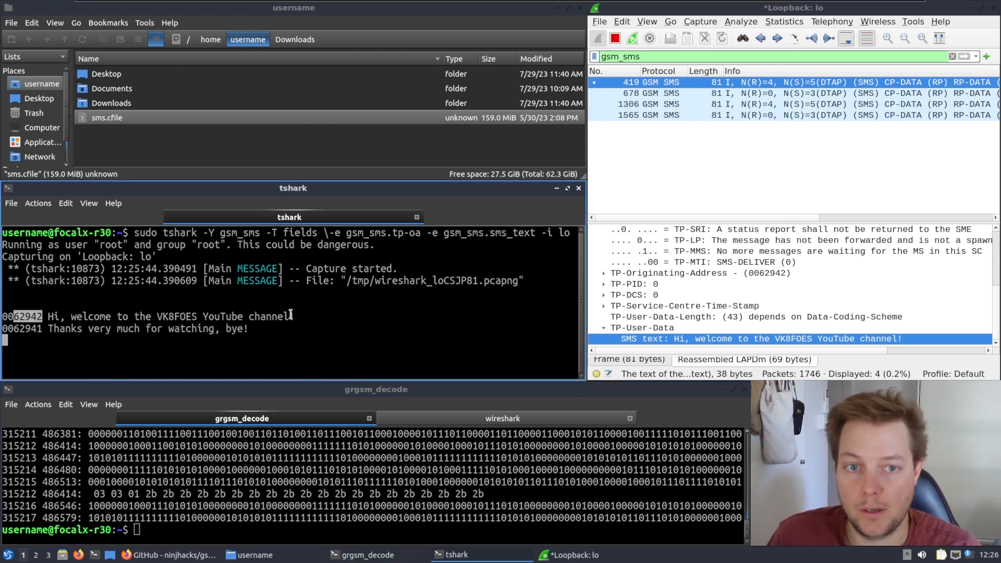
{"action": "left_click", "coordinate": [634, 294]}
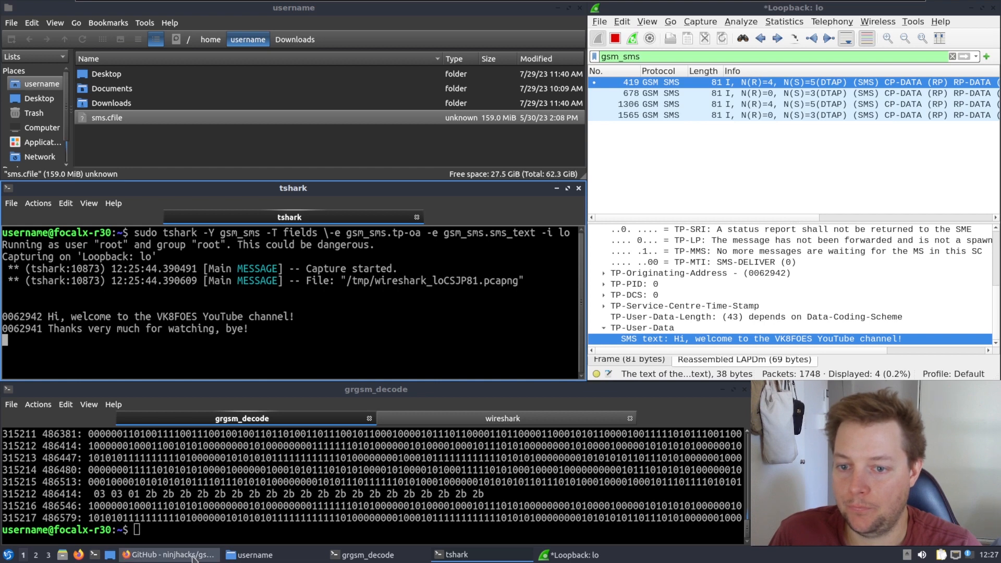
Bring up Firefox and switch from the GsmEvil2 repository to the gsmevil2.zip shared file page
{"action": "left_click", "coordinate": [170, 553]}
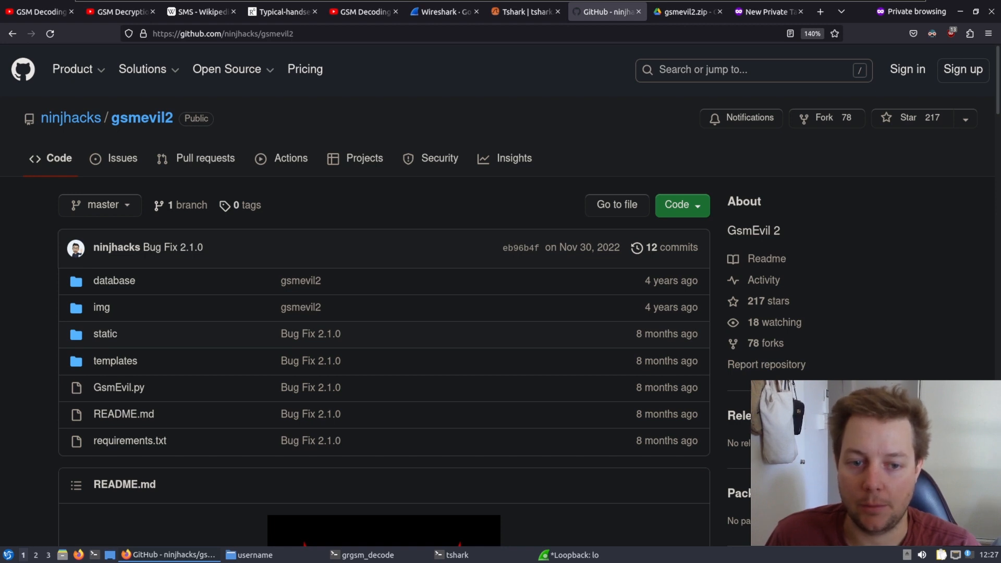
{"action": "left_click", "coordinate": [686, 11]}
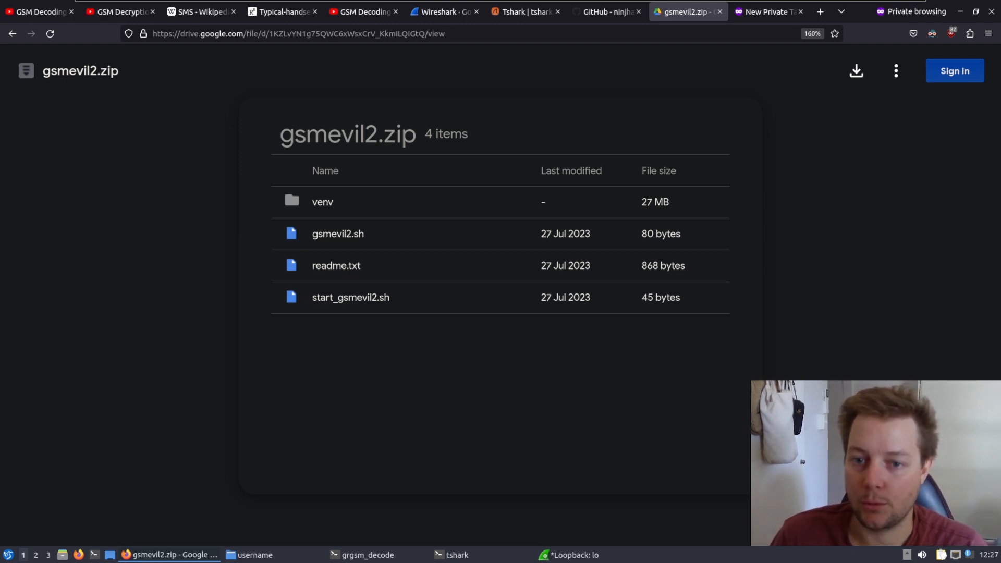
{"action": "mouse_move", "coordinate": [855, 71]}
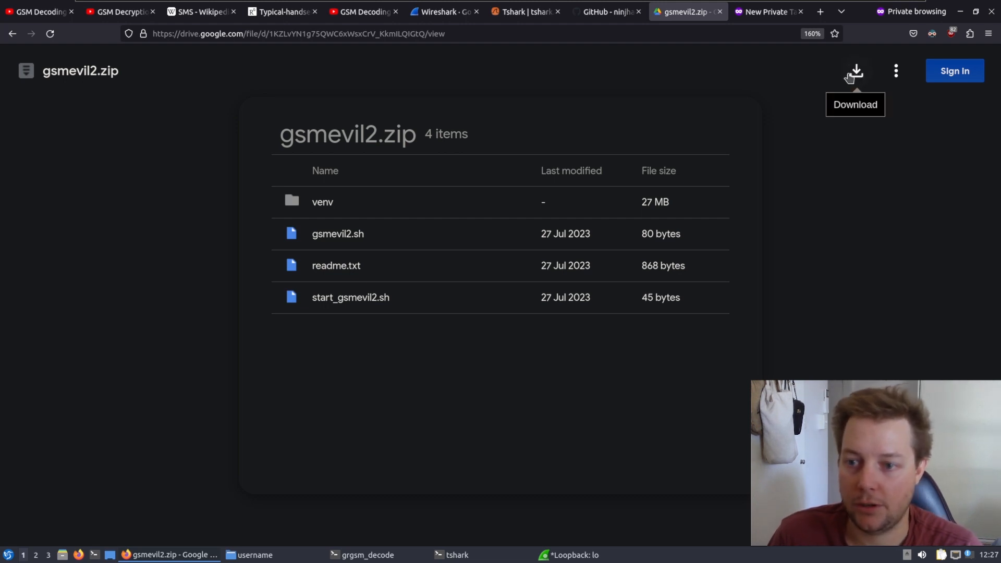
{"action": "mouse_move", "coordinate": [837, 128]}
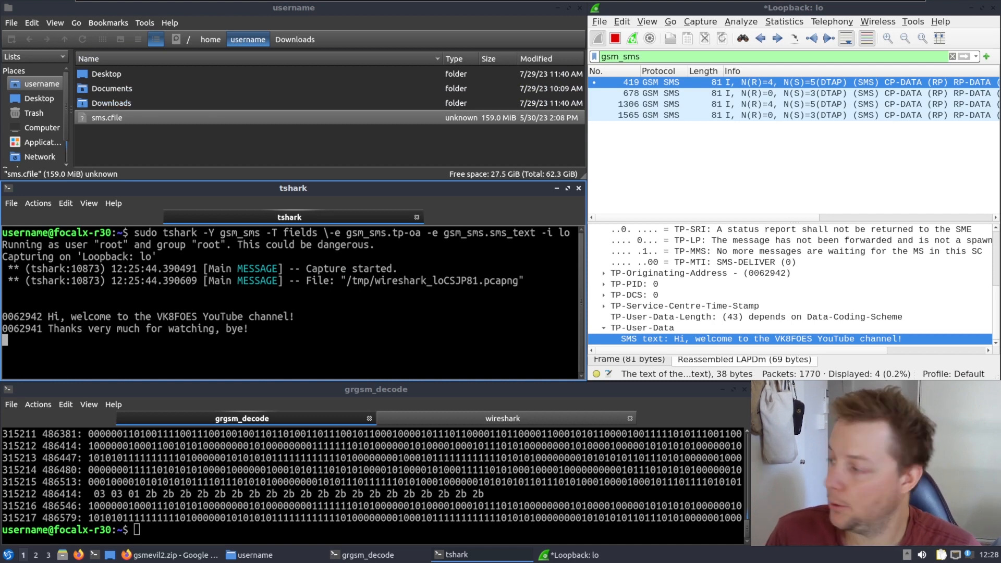
Go into Downloads and open gsmevil2.zip in File Archiver
{"action": "left_click", "coordinate": [112, 103]}
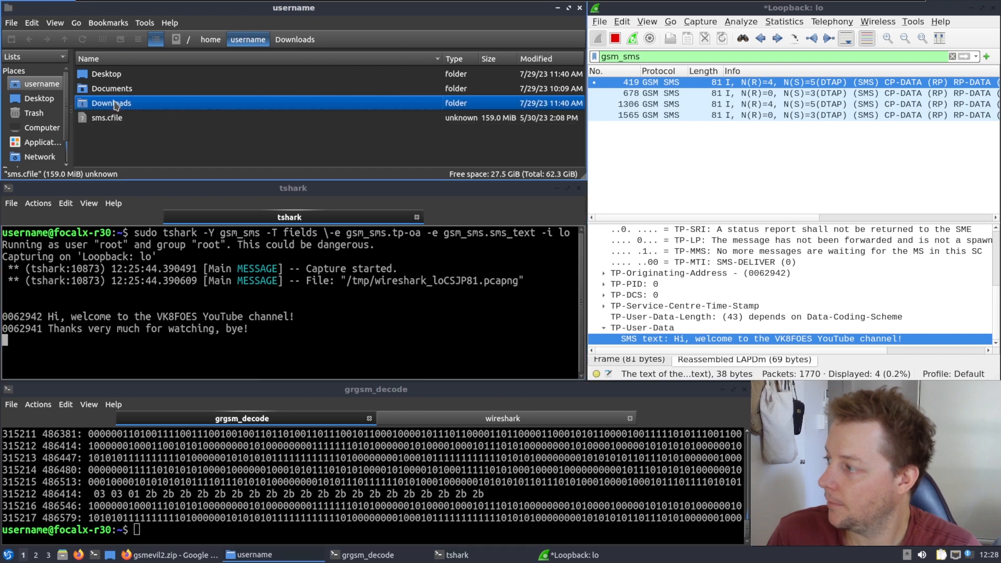
{"action": "double_click", "coordinate": [111, 104]}
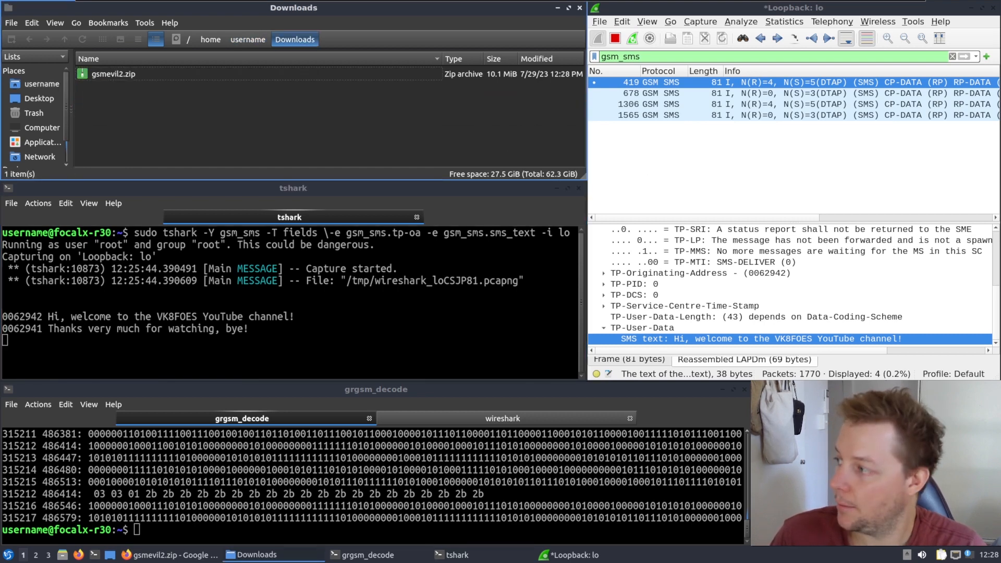
{"action": "left_click", "coordinate": [113, 73]}
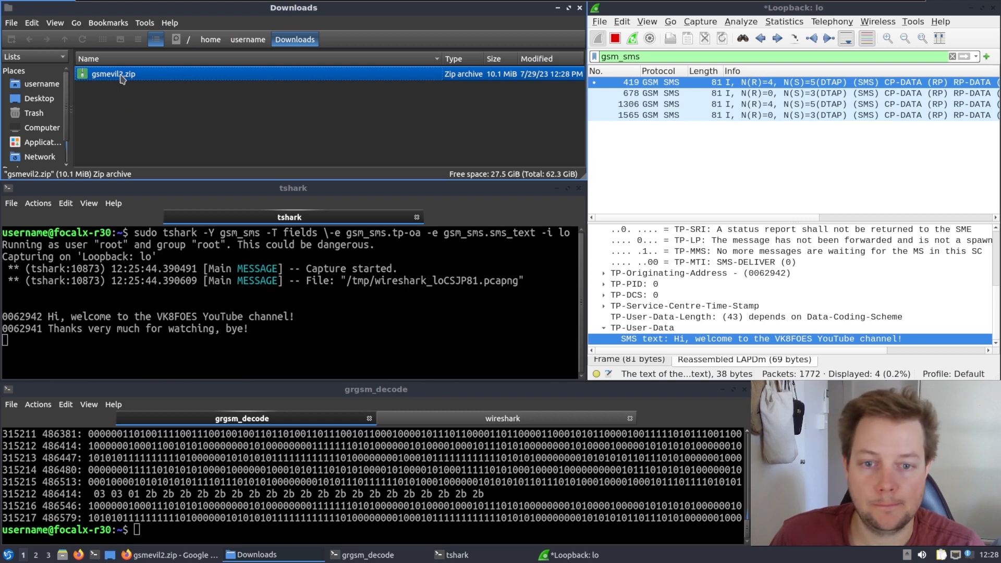
{"action": "double_click", "coordinate": [113, 73]}
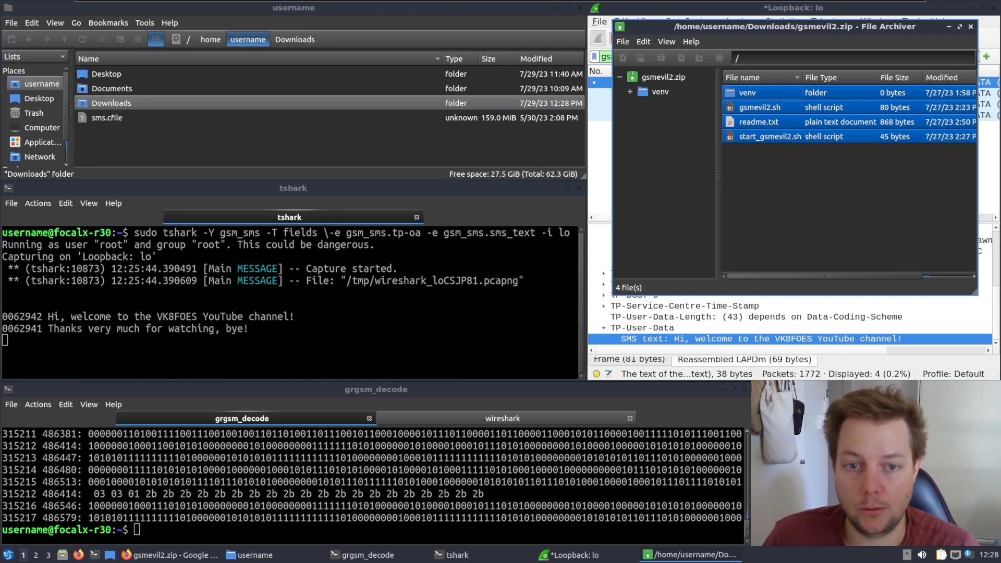
{"action": "mouse_move", "coordinate": [835, 181]}
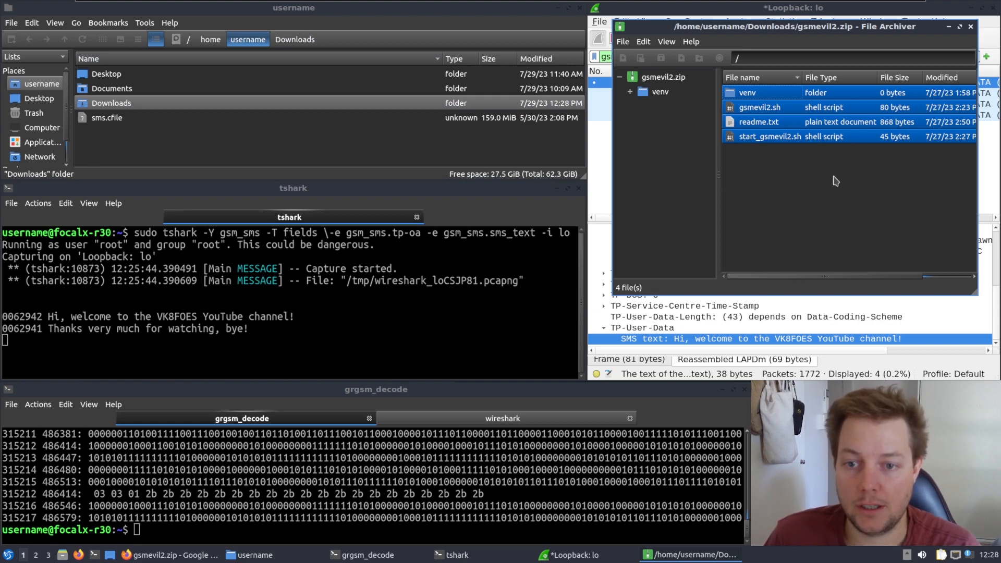
{"action": "mouse_move", "coordinate": [795, 189]}
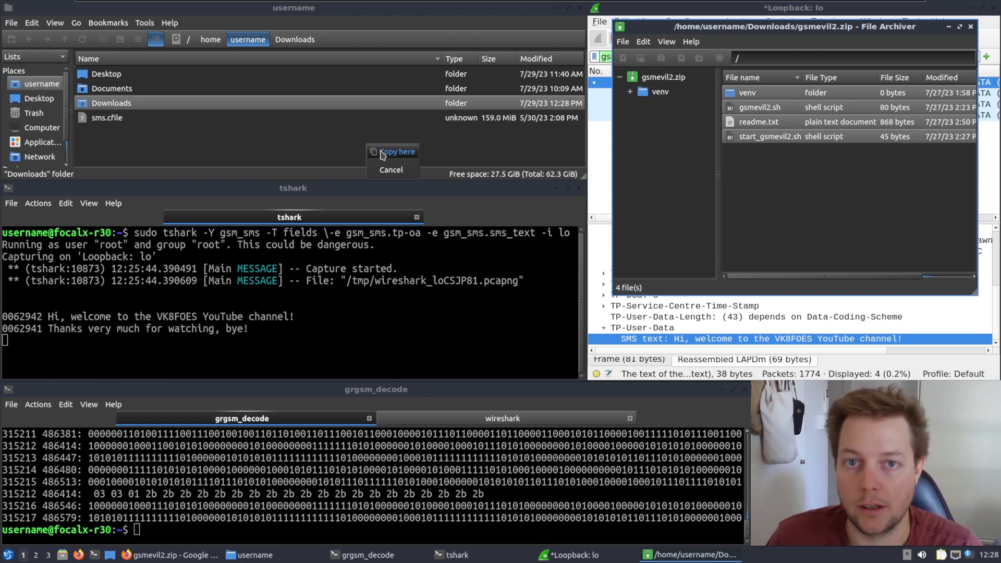
Copy the archive contents into the home folder and select readme.txt
{"action": "left_click", "coordinate": [396, 151]}
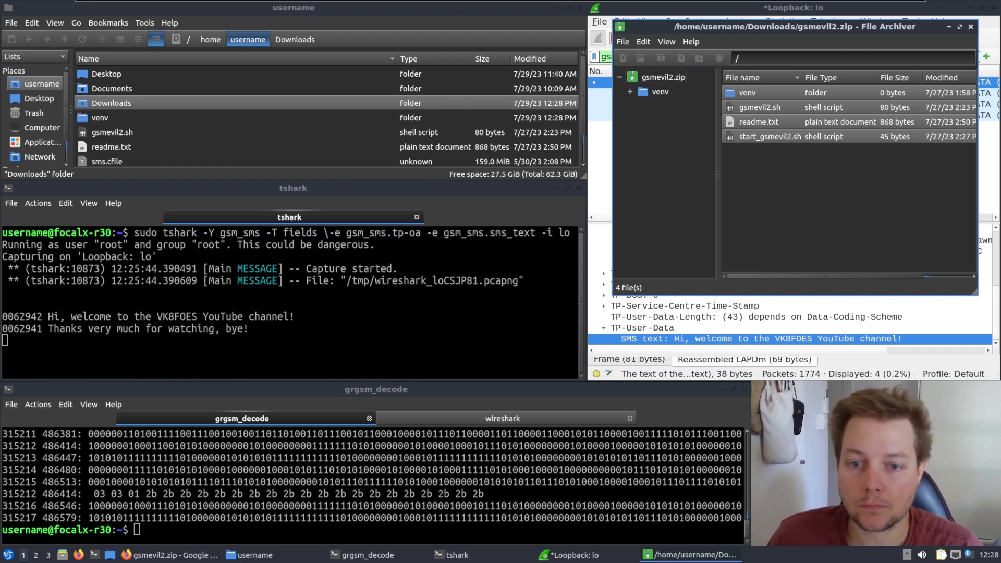
{"action": "left_click", "coordinate": [111, 147]}
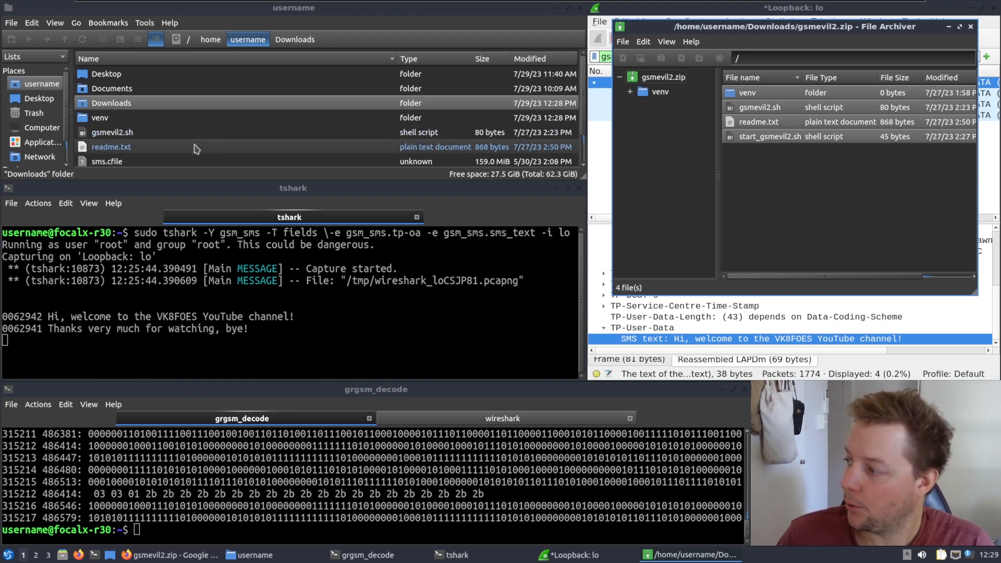
{"action": "left_click", "coordinate": [112, 147]}
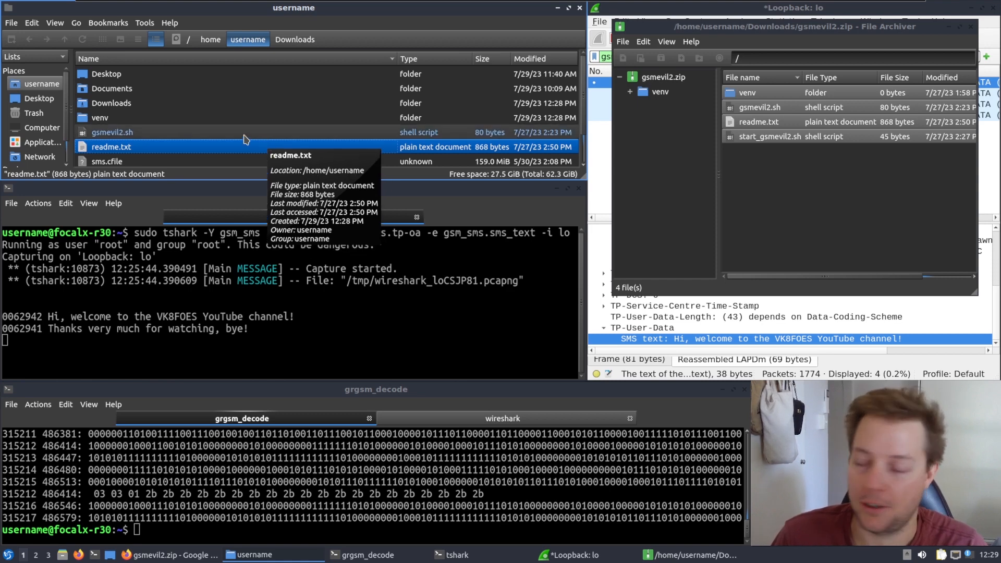
{"action": "mouse_move", "coordinate": [127, 147]}
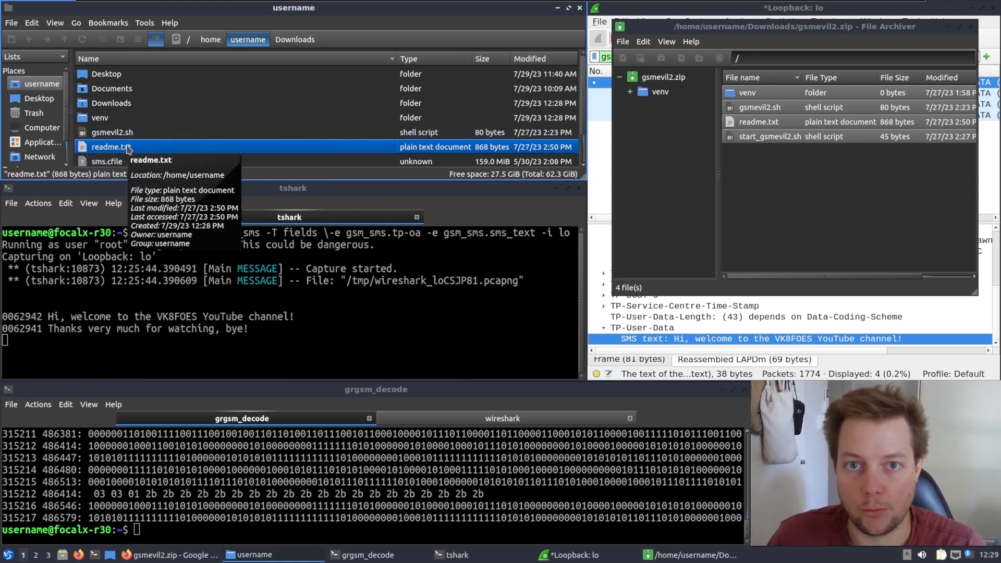
Read readme.txt in Mousepad and paste its chmod command into the decoder terminal
{"action": "double_click", "coordinate": [112, 146]}
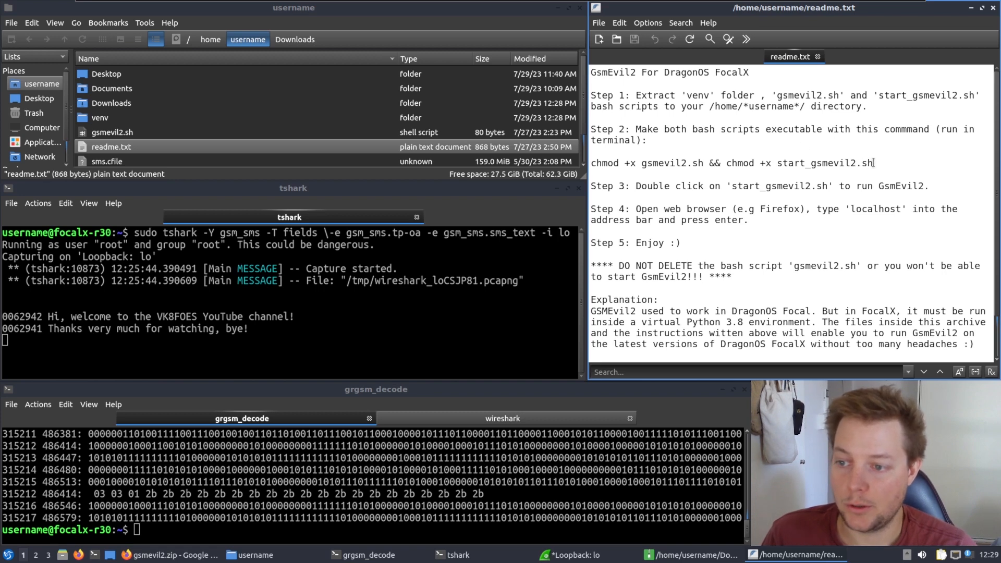
{"action": "double_click", "coordinate": [858, 162]}
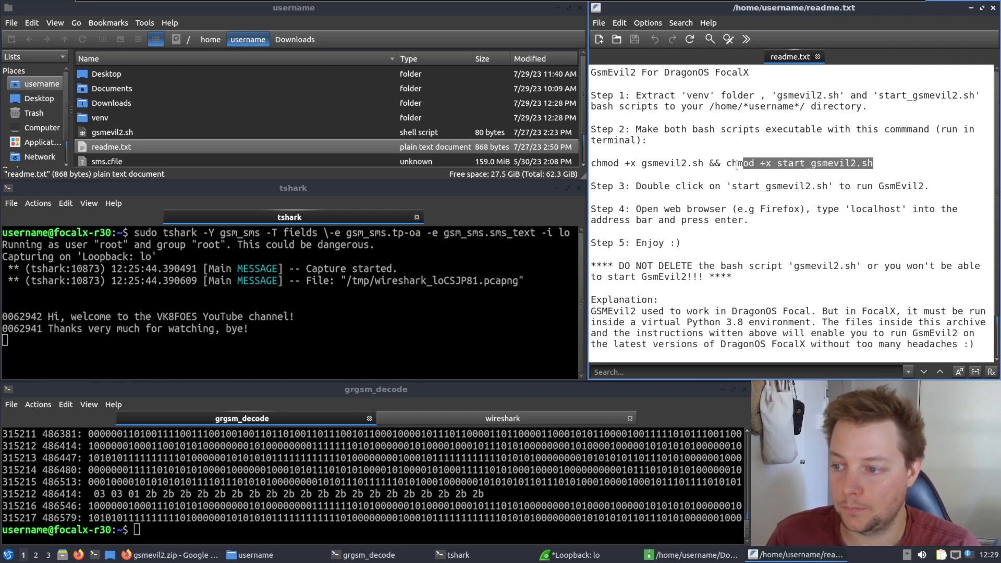
{"action": "right_click", "coordinate": [734, 163]}
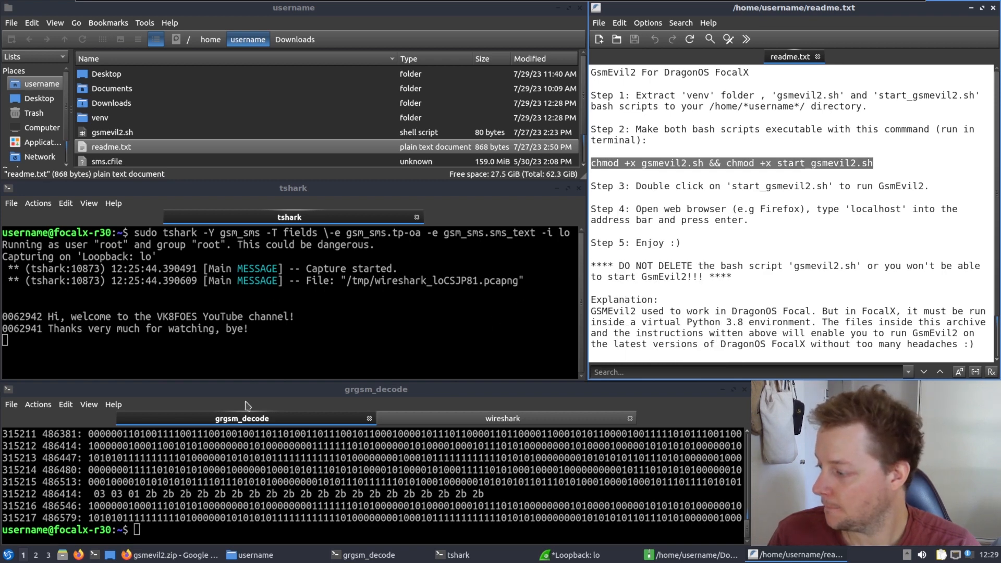
{"action": "right_click", "coordinate": [248, 406]}
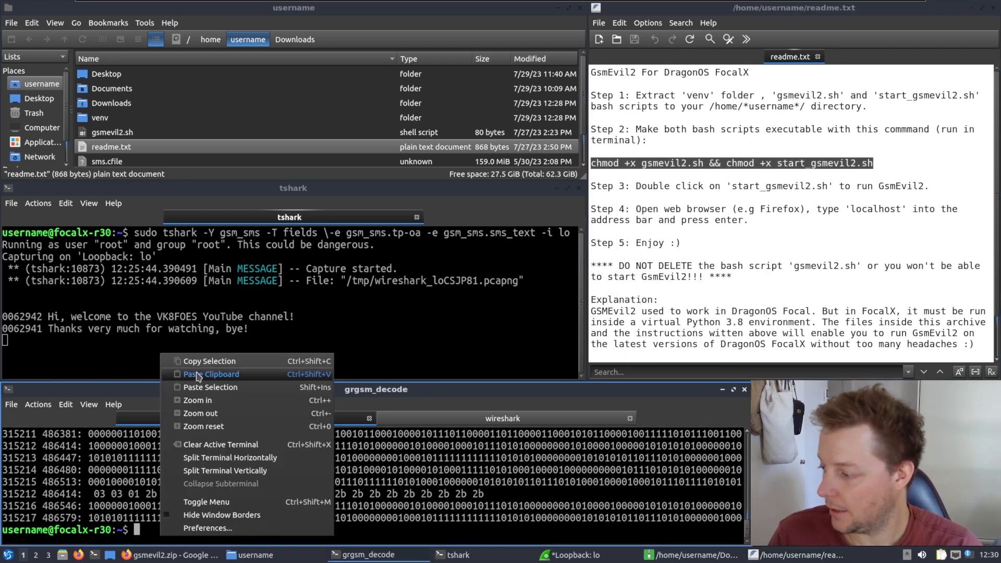
{"action": "left_click", "coordinate": [212, 374]}
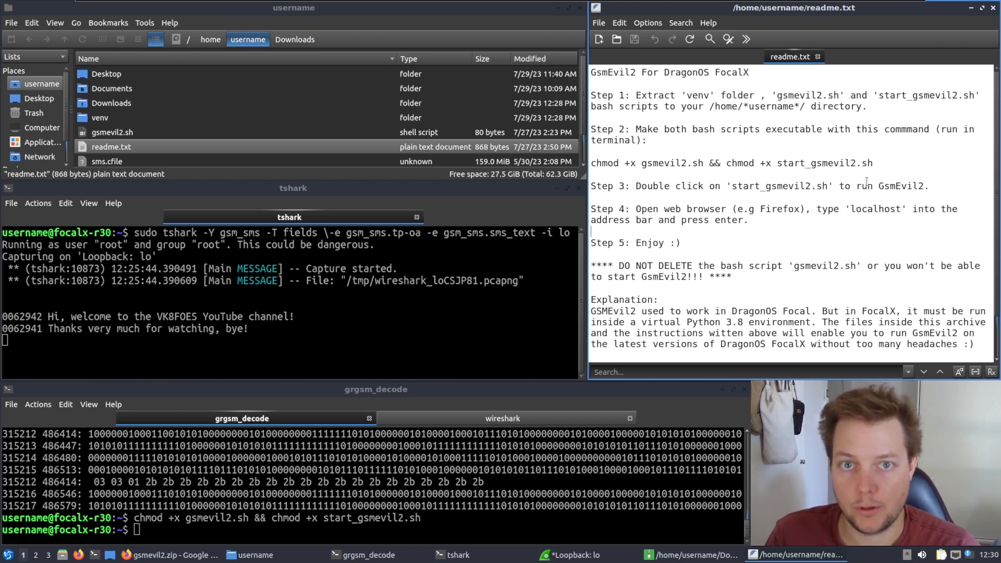
Launch start_gsmevil2.sh from the home folder with Execute in Terminal
{"action": "left_click", "coordinate": [112, 103]}
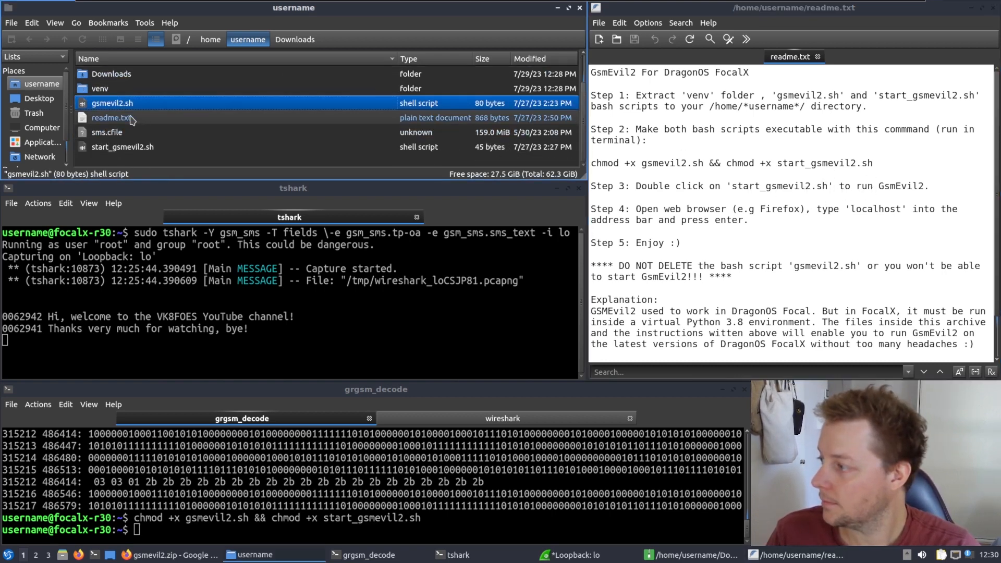
{"action": "double_click", "coordinate": [122, 147]}
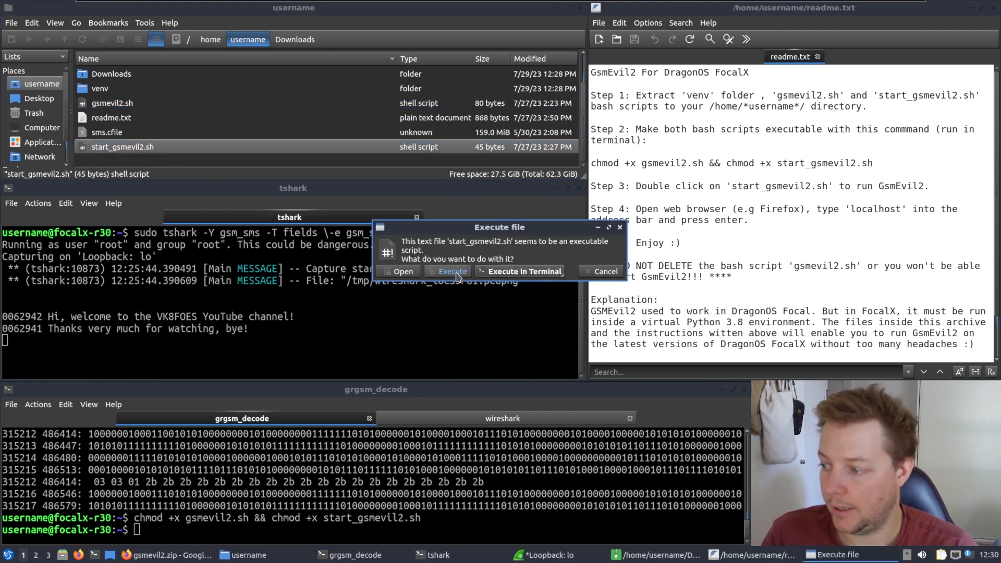
{"action": "left_click", "coordinate": [604, 271]}
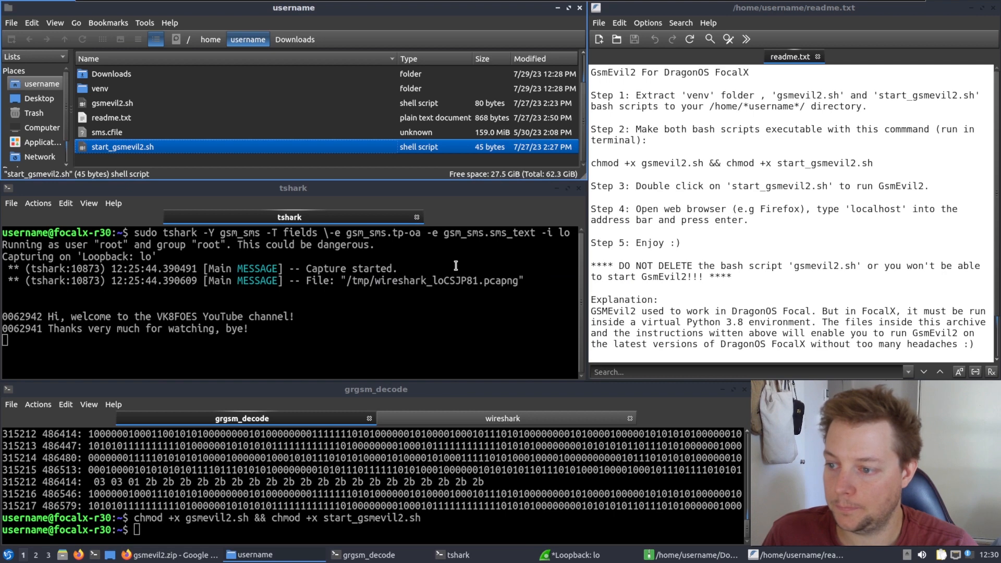
{"action": "double_click", "coordinate": [122, 147]}
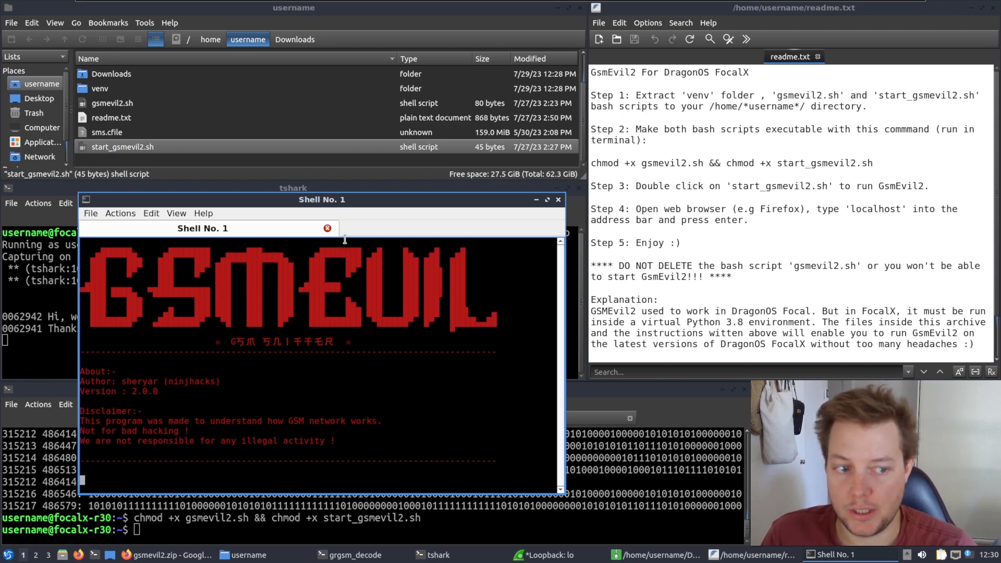
{"action": "mouse_move", "coordinate": [345, 239]}
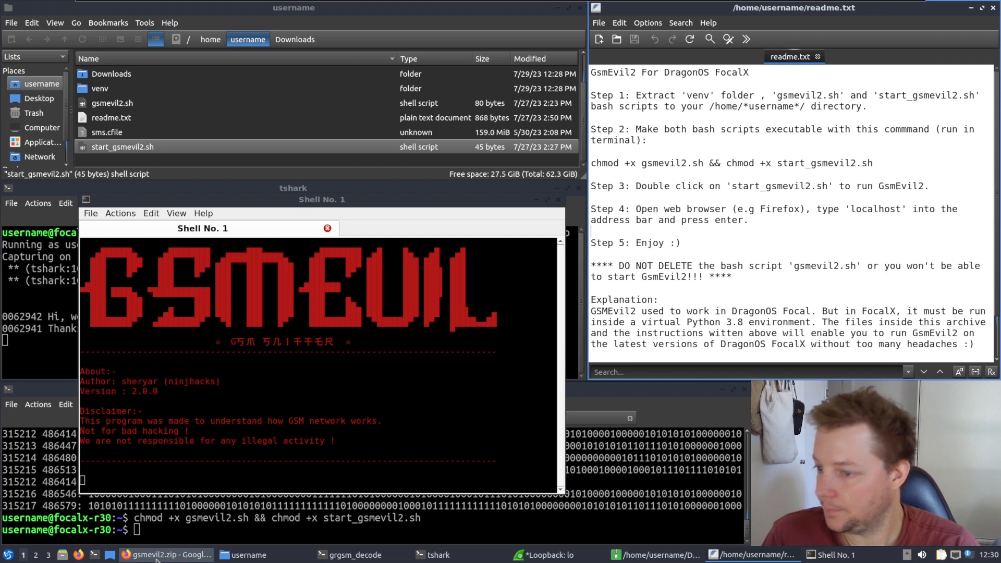
{"action": "mouse_move", "coordinate": [158, 554]}
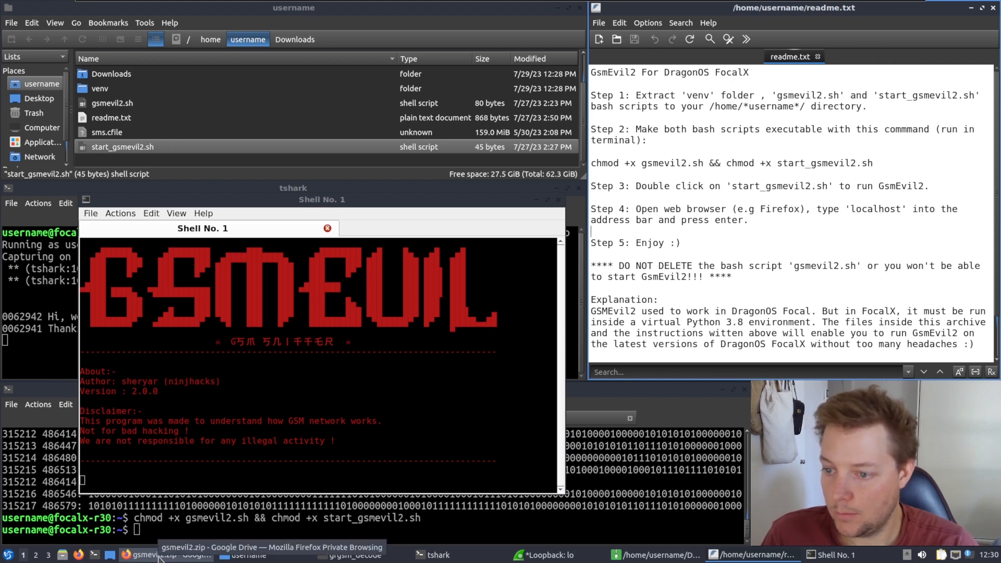
Load localhost/sms in a new private Firefox tab
{"action": "left_click", "coordinate": [160, 554]}
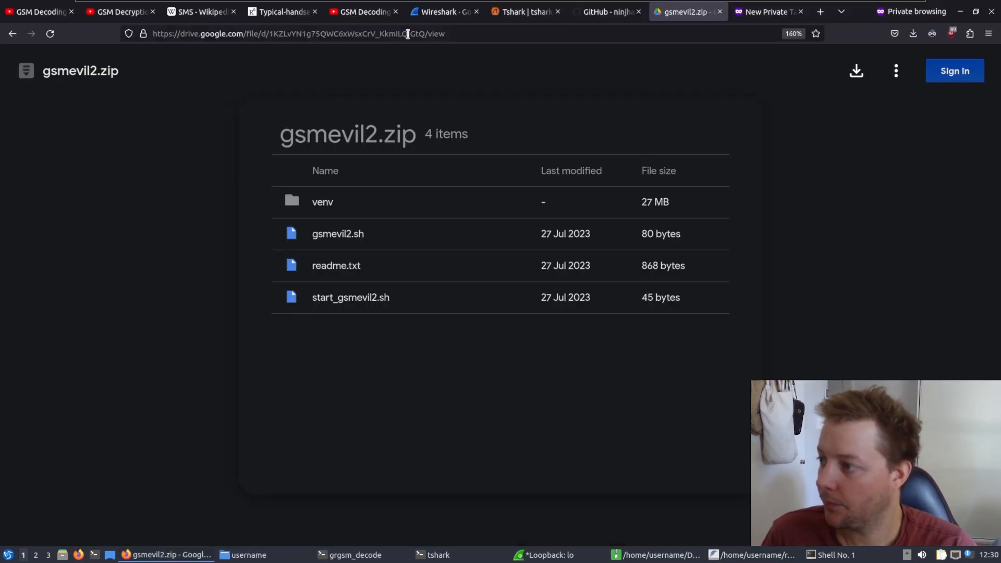
{"action": "left_click", "coordinate": [294, 33]}
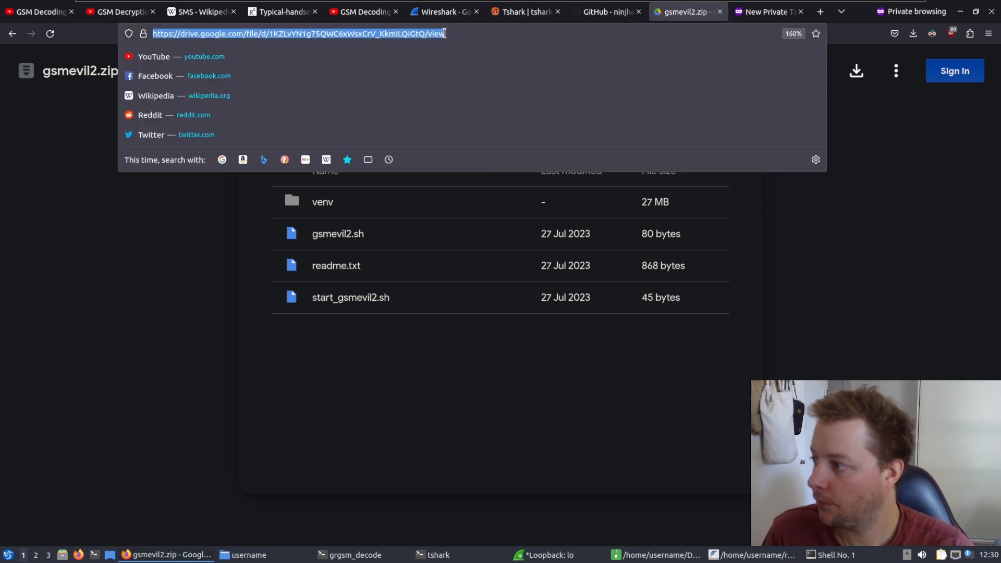
{"action": "left_click", "coordinate": [768, 12]}
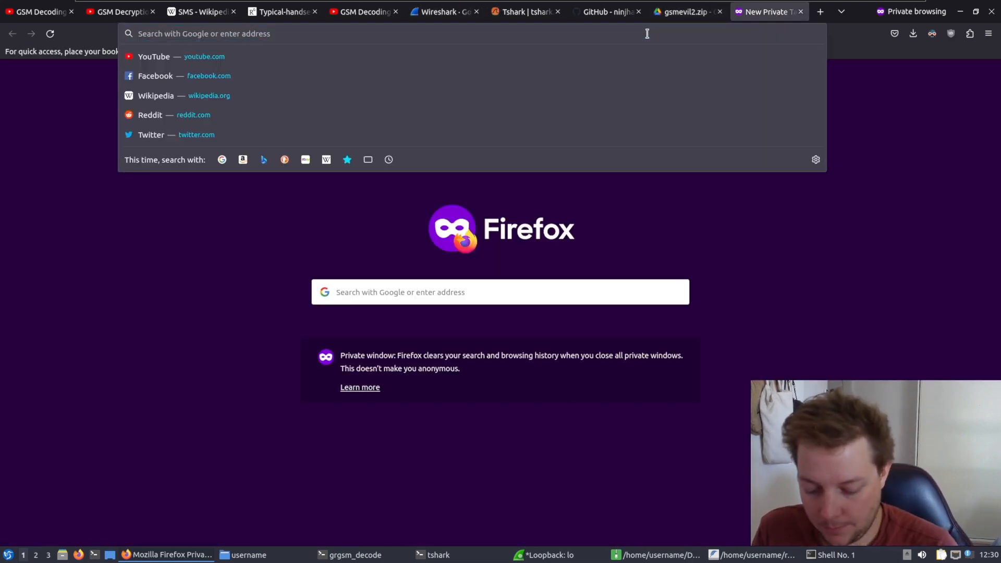
{"action": "type", "text": "localhost"}
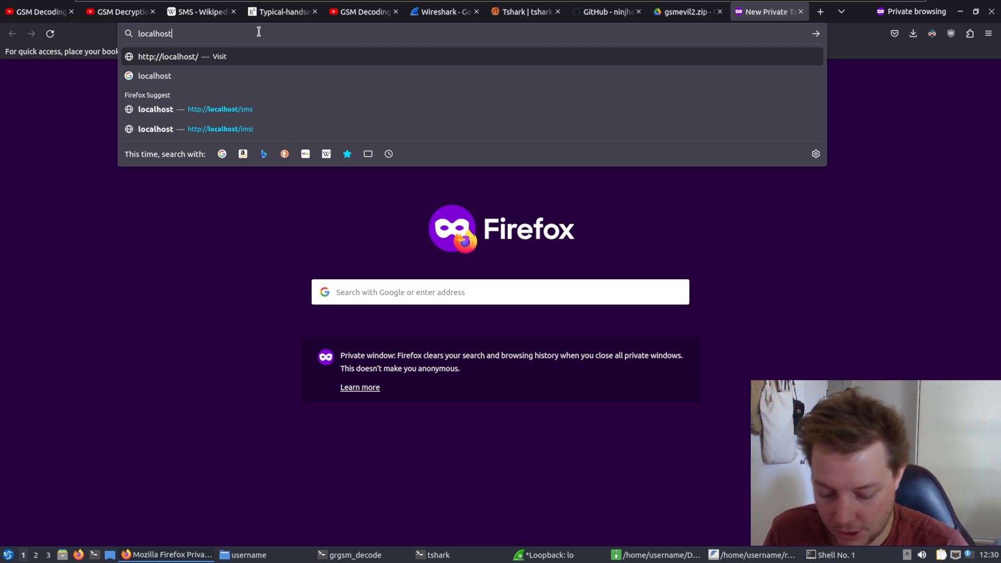
{"action": "type", "text": "/sms"}
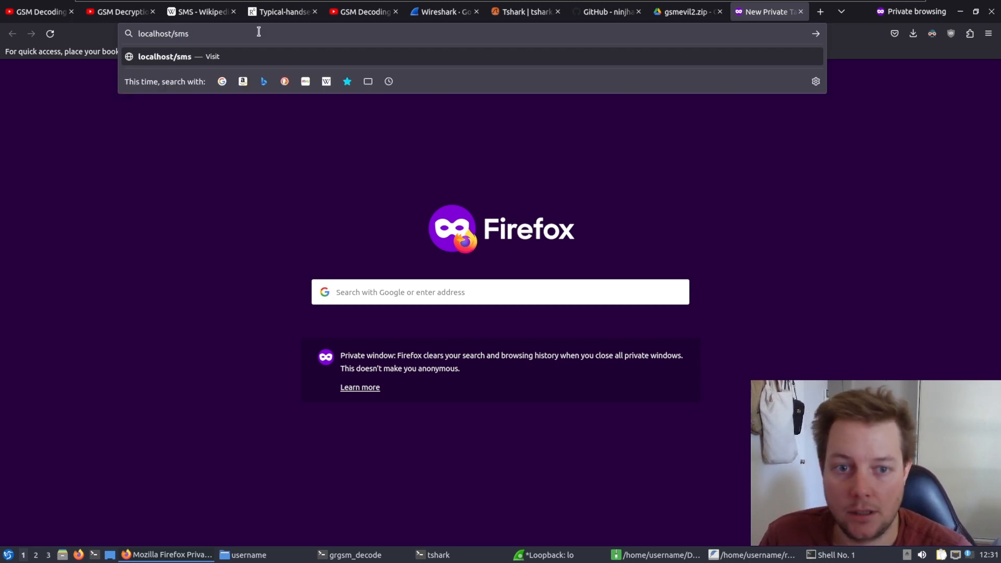
{"action": "key", "text": "Return"}
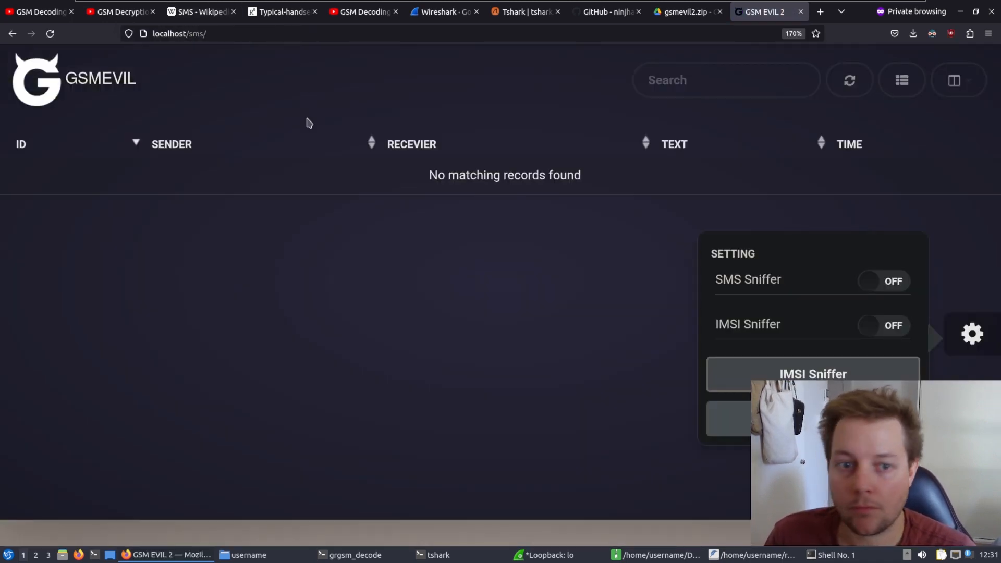
{"action": "mouse_move", "coordinate": [853, 241]}
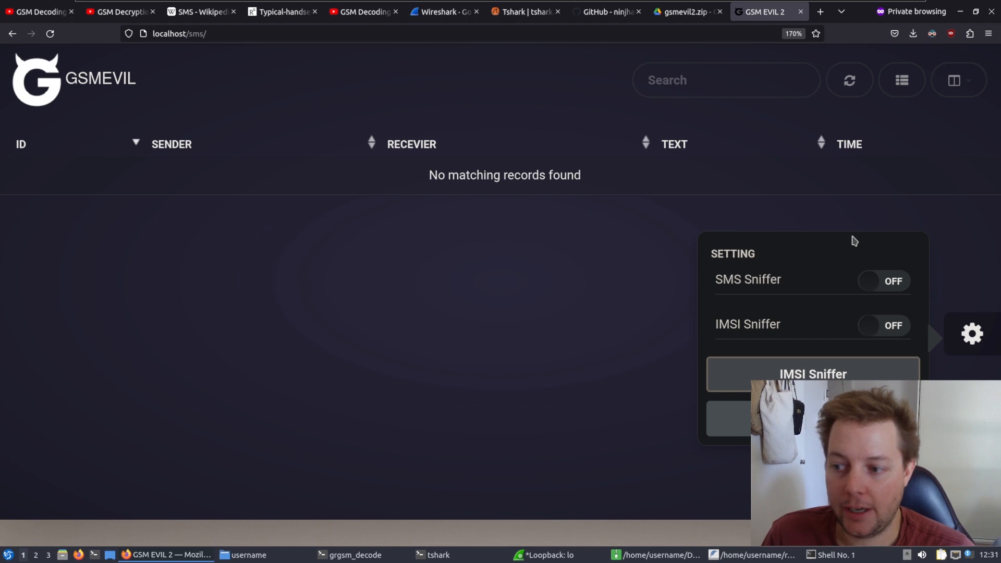
{"action": "mouse_move", "coordinate": [834, 330]}
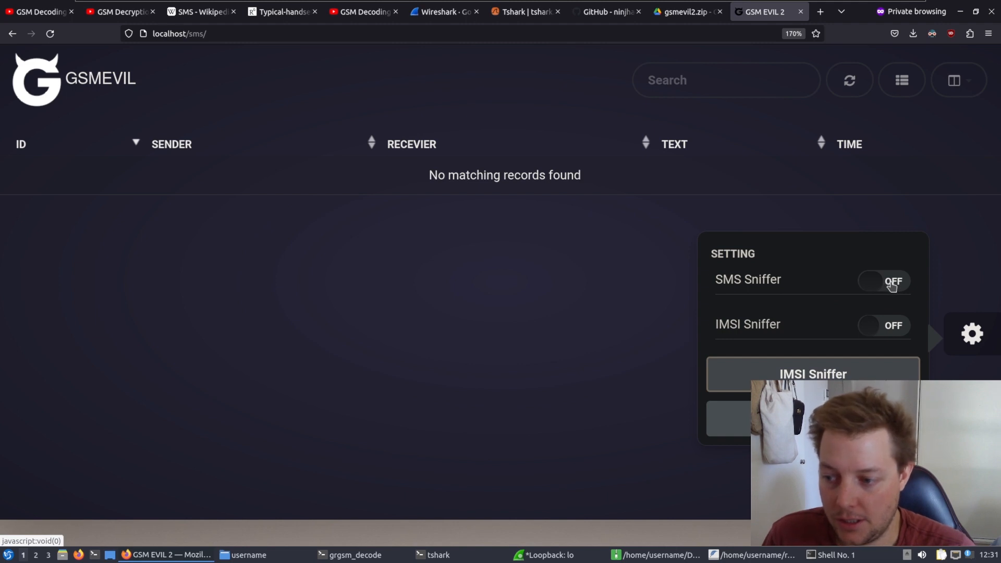
Flip the SMS Sniffer toggle to ON in the settings panel
{"action": "left_click", "coordinate": [885, 280]}
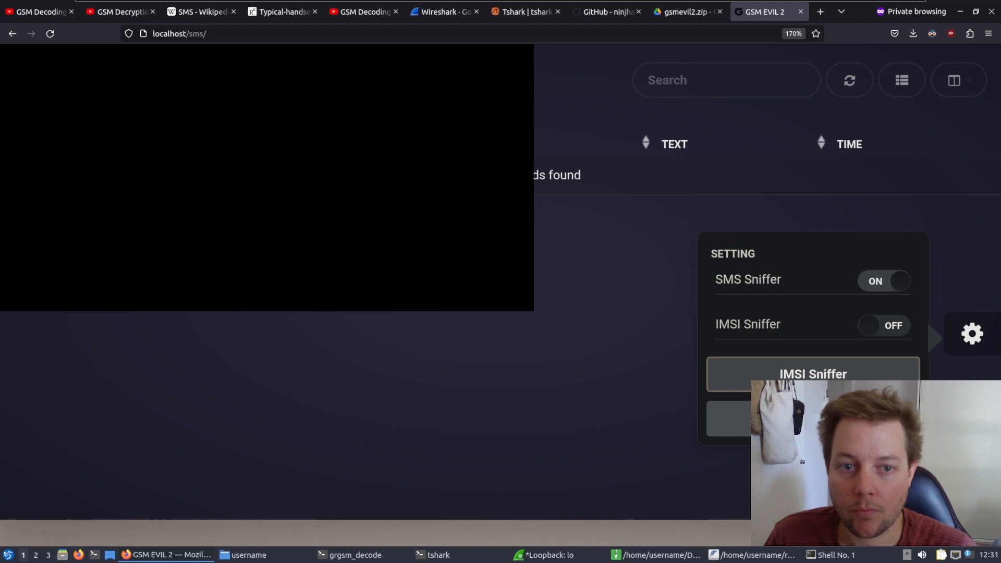
{"action": "mouse_move", "coordinate": [611, 345]}
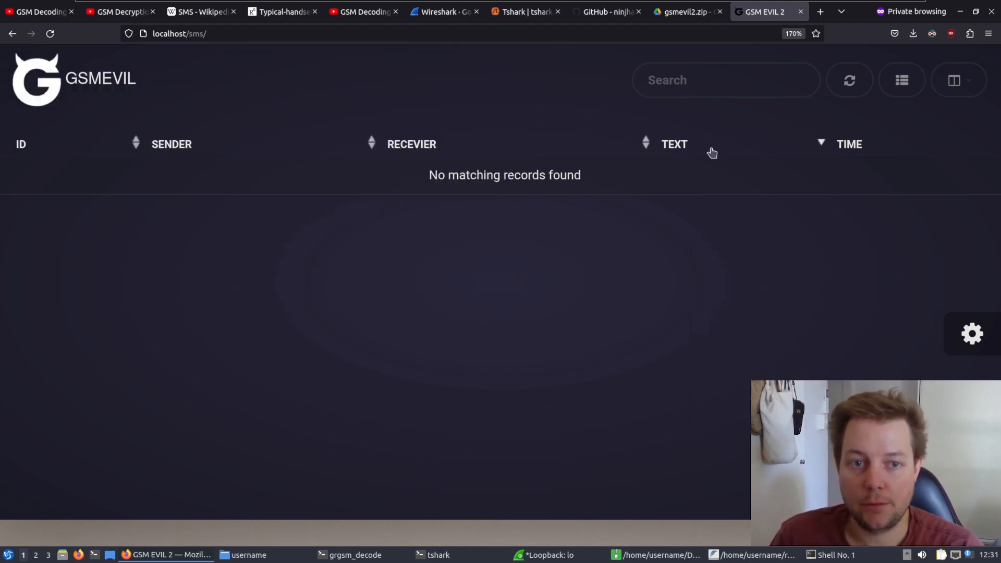
{"action": "mouse_move", "coordinate": [661, 158]}
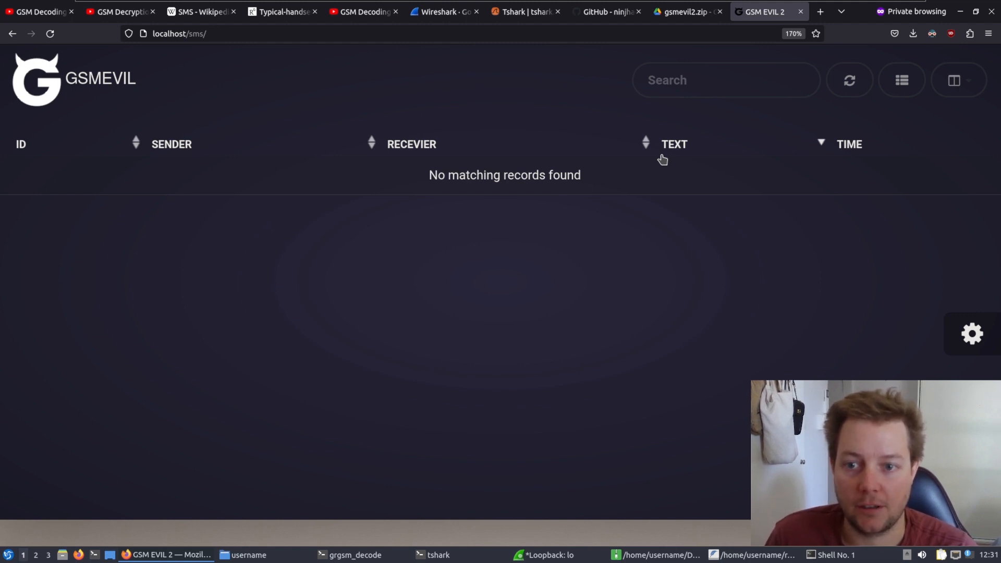
{"action": "mouse_move", "coordinate": [588, 318]}
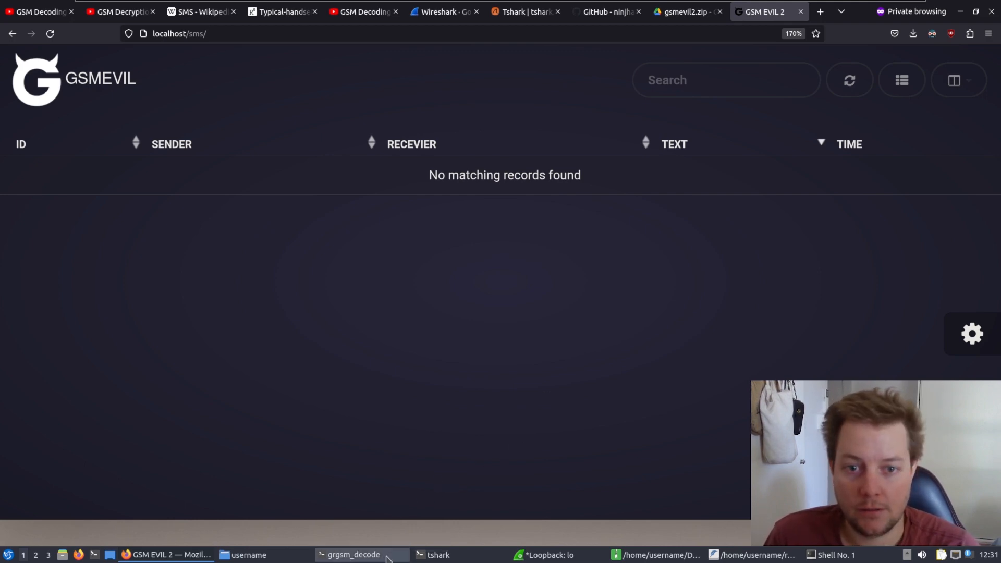
Run grgsm_decode -f 1805.2M -s 1e6 --ppm 1 -c sms.cfile -p -v -m BCCH_SDCCH4 -t 0 in the decoder terminal
{"action": "left_click", "coordinate": [354, 554]}
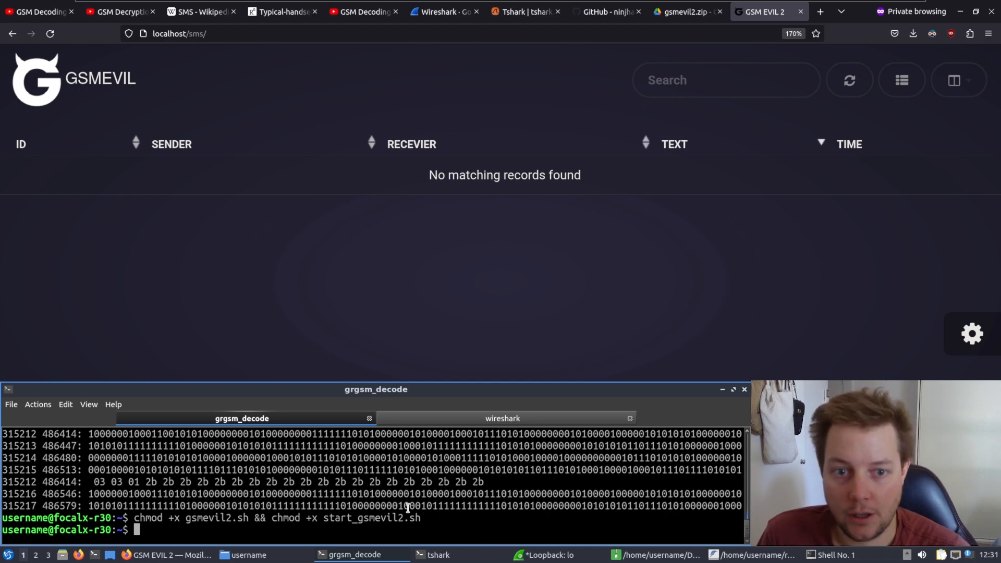
{"action": "type", "text": "grgsm_decode -f 1805.2M -s 1e6 --ppm 1 -c sms.cfile -p -v -m BCCH_SDCCH4 -t 0"}
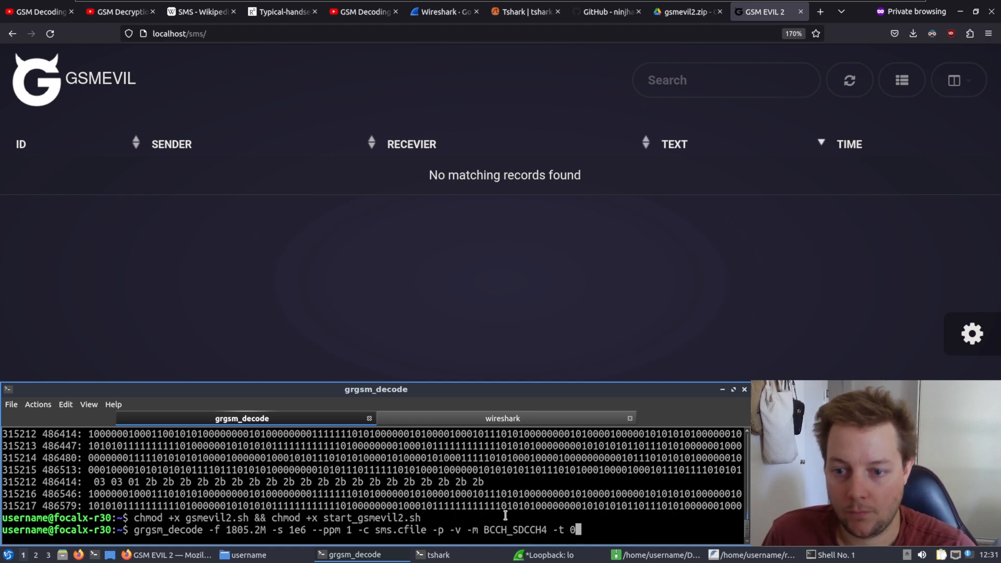
{"action": "key", "text": "Return"}
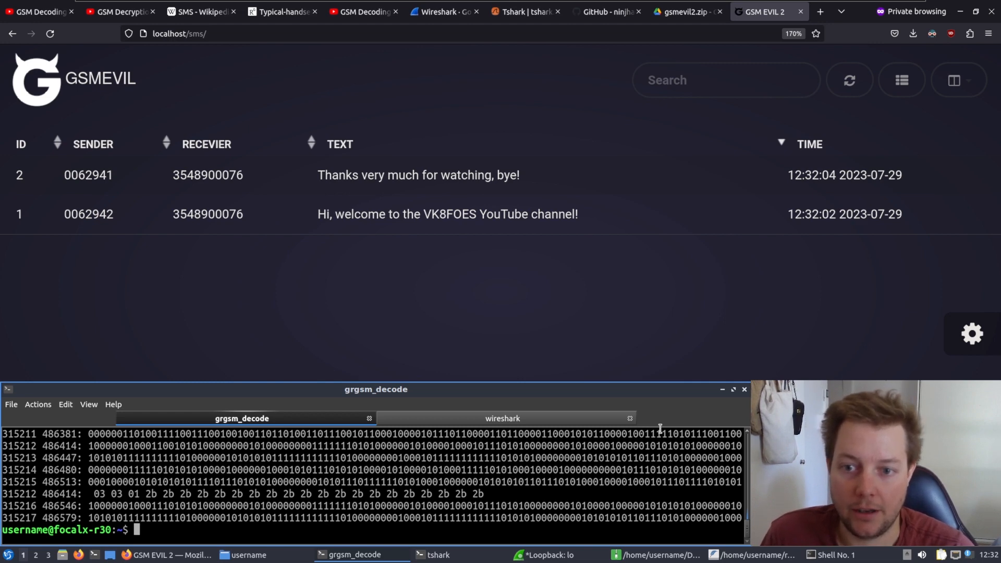
{"action": "mouse_move", "coordinate": [120, 180]}
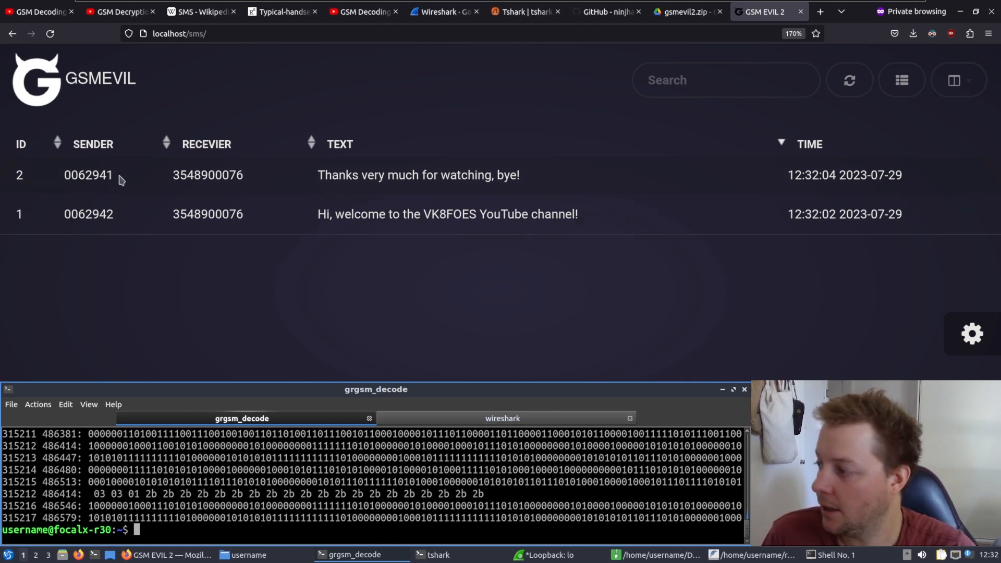
{"action": "mouse_move", "coordinate": [109, 213]}
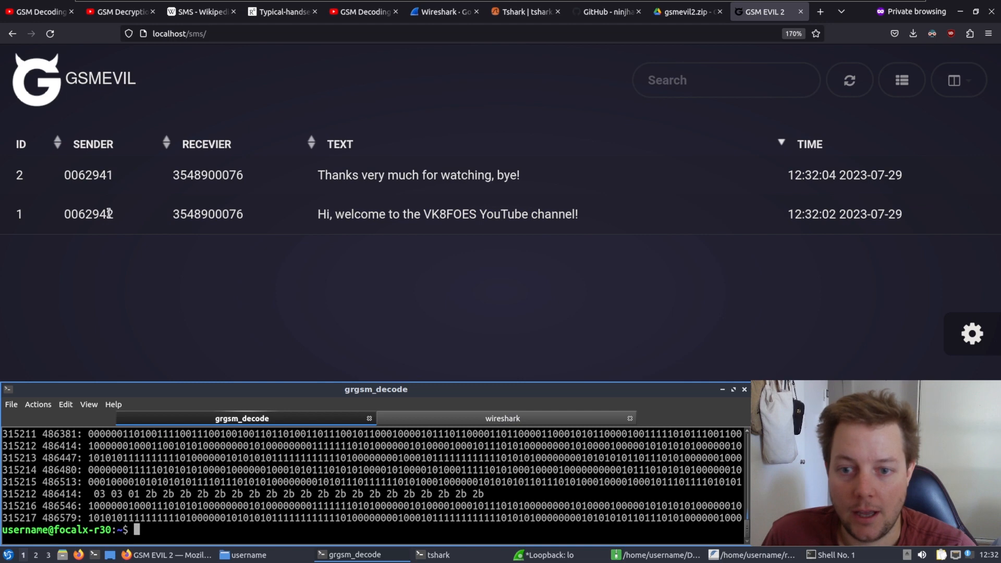
{"action": "mouse_move", "coordinate": [838, 292]}
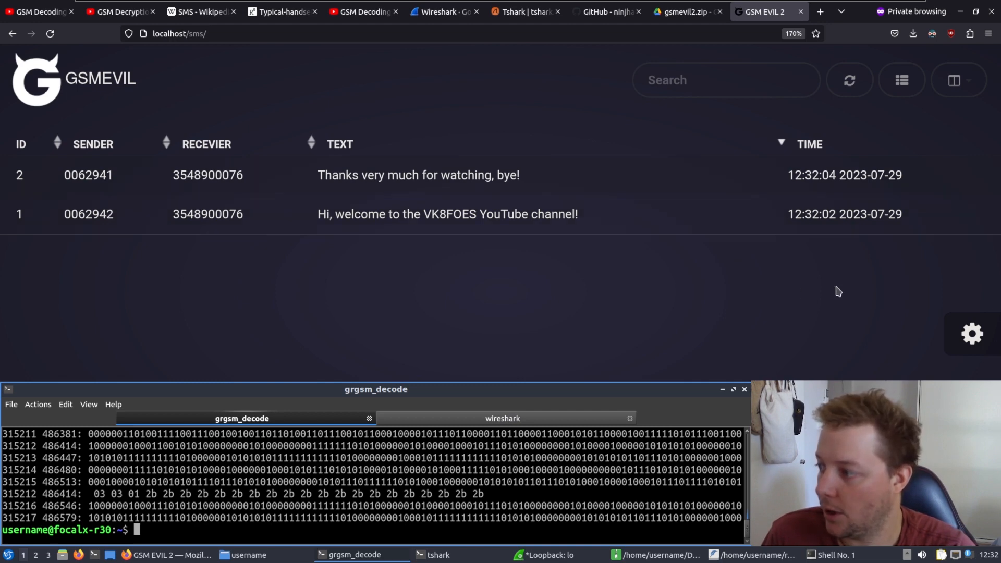
{"action": "mouse_move", "coordinate": [463, 458]}
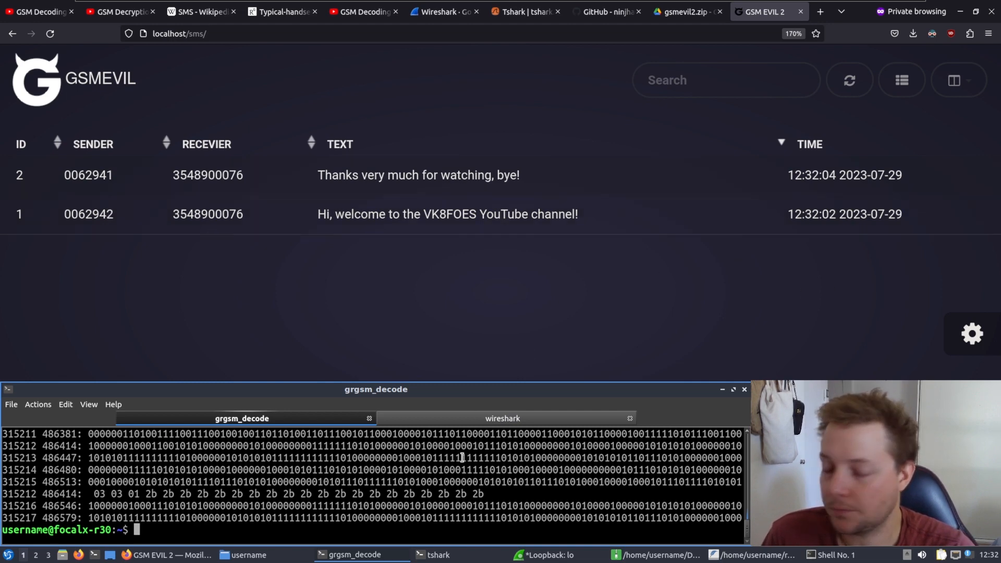